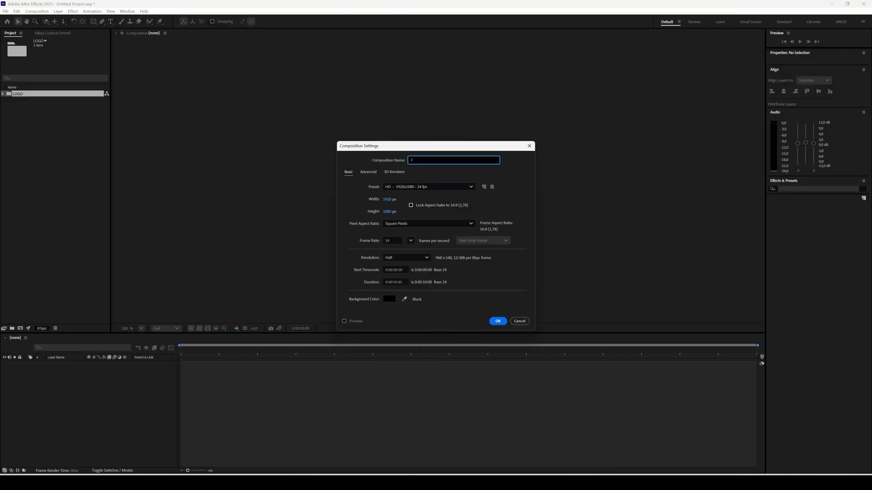
Step: Name the new HD 1920×1080 24 fps composition Fire and create it
{"action": "type", "text": "ire"}
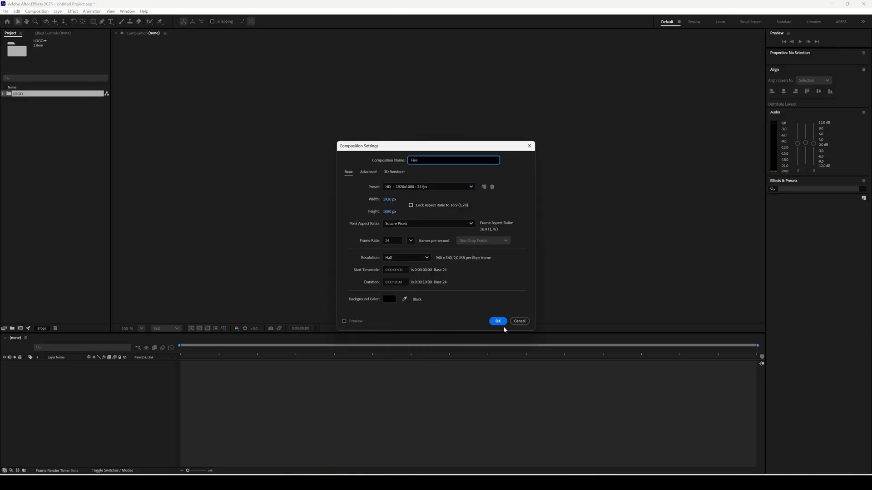
{"action": "left_click", "coordinate": [497, 322]}
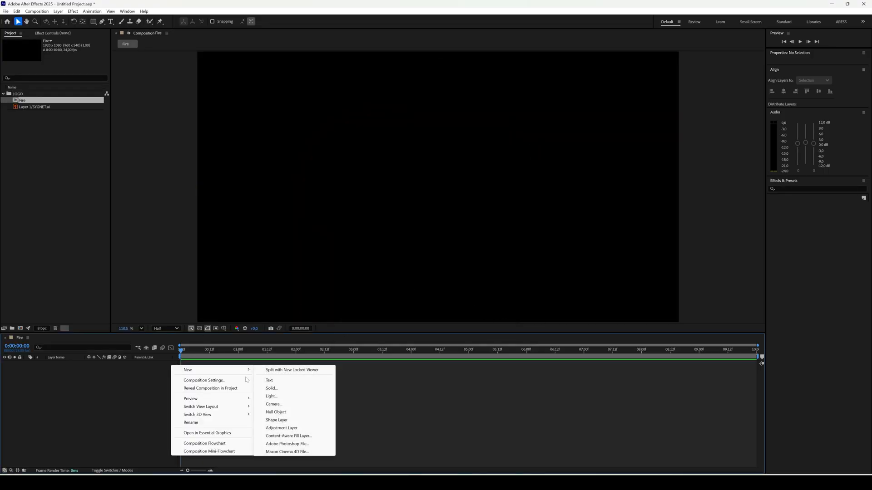
{"action": "mouse_move", "coordinate": [291, 393]}
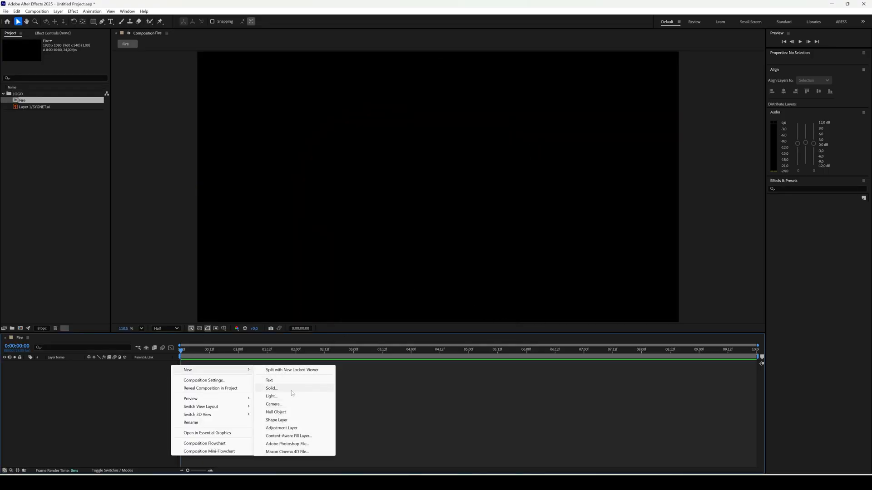
Step: Add a black comp-size solid to Fire and bring the SYGNET logo above it
{"action": "left_click", "coordinate": [271, 387]}
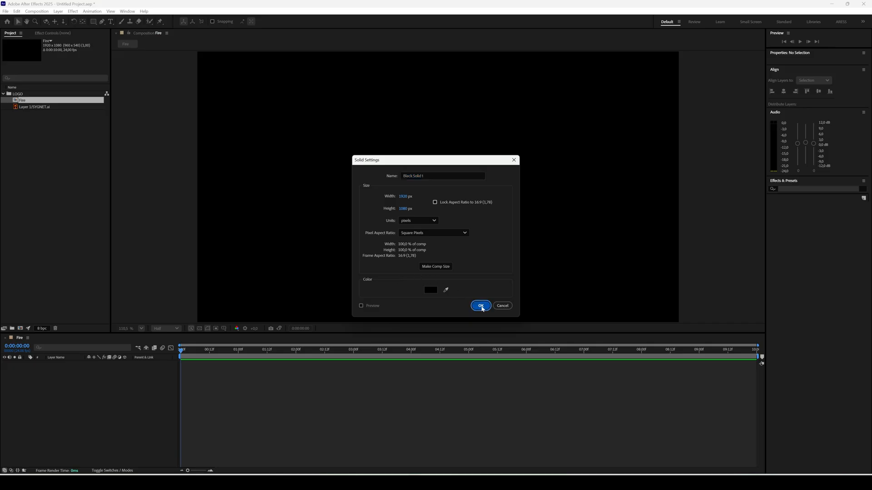
{"action": "left_click", "coordinate": [480, 306]}
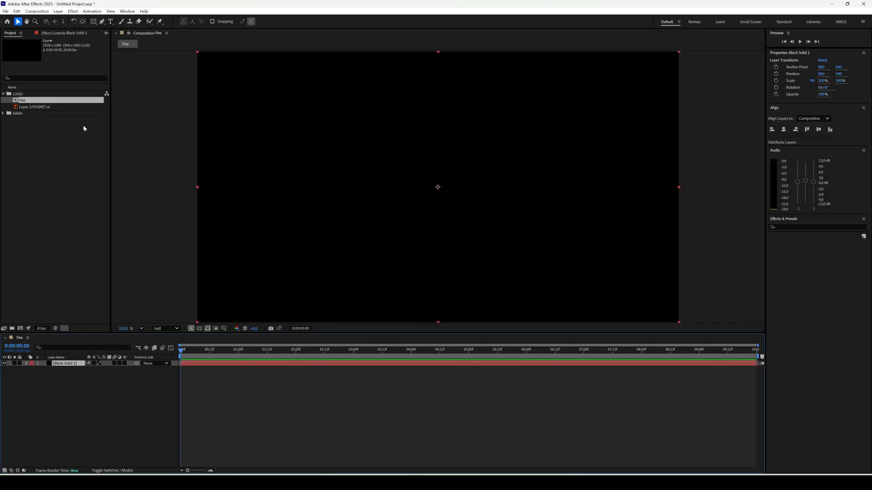
{"action": "left_click", "coordinate": [35, 106]}
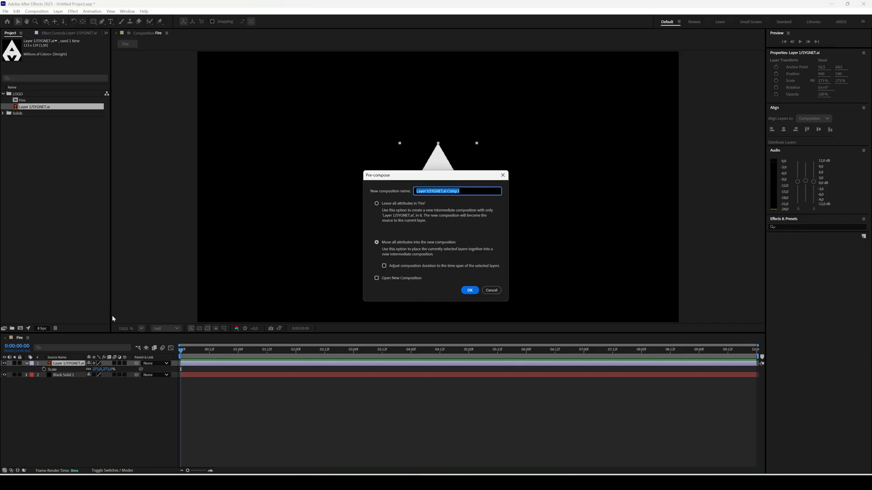
Step: Pre-compose the logo into LOGO_placeholder with all attributes moved, then deselect
{"action": "type", "text": "LOGO"}
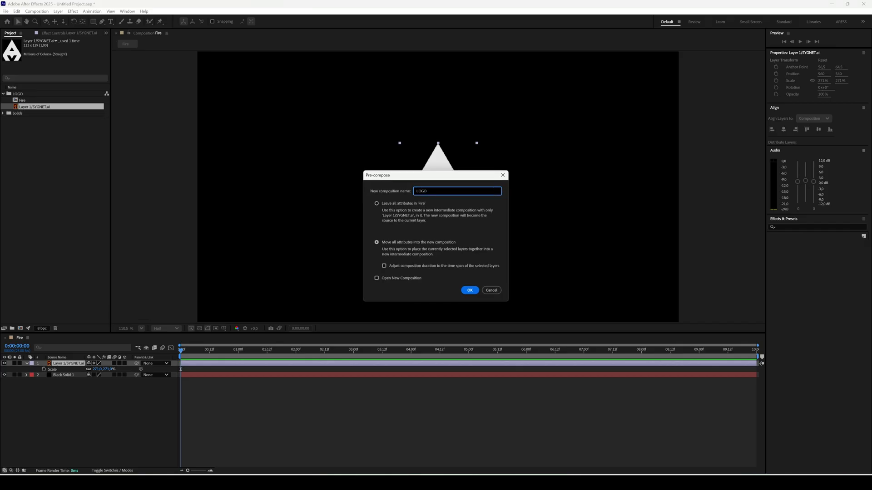
{"action": "type", "text": "_"}
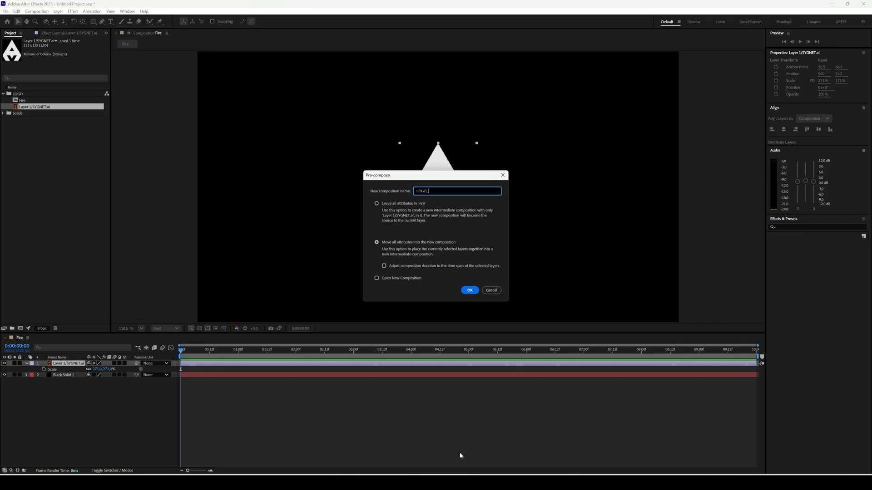
{"action": "left_click", "coordinate": [470, 290]}
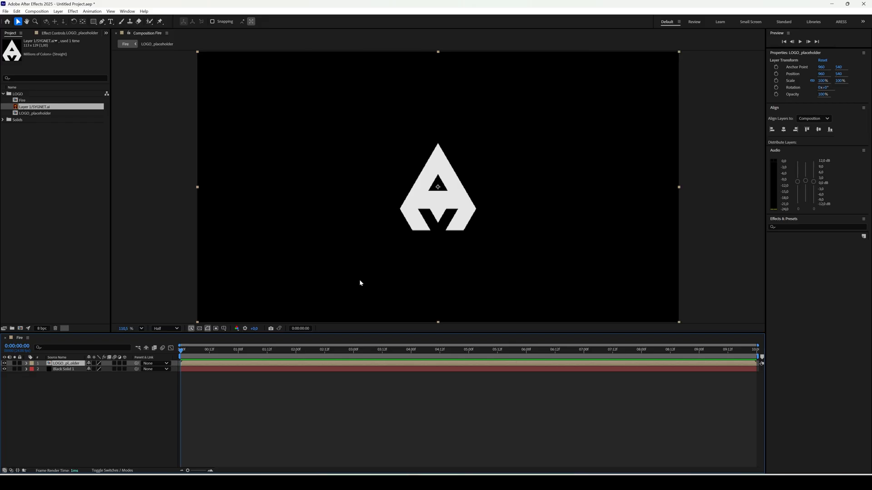
{"action": "left_click", "coordinate": [100, 382]}
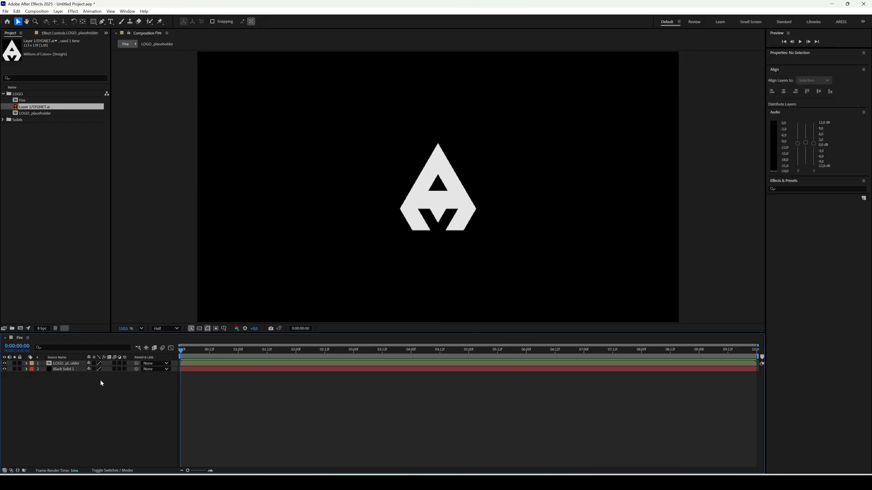
Step: Create a Fractal solid with Fractal Noise set to Dynamic type and inverted
{"action": "right_click", "coordinate": [101, 384]}
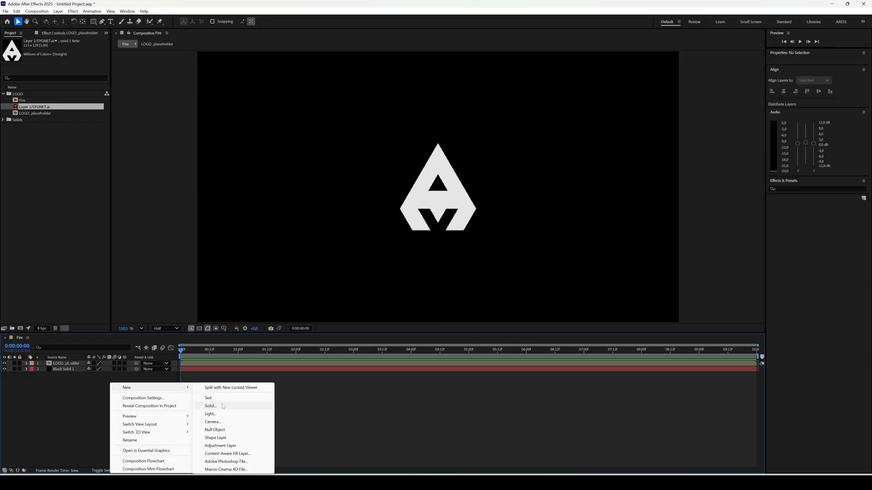
{"action": "left_click", "coordinate": [210, 406]}
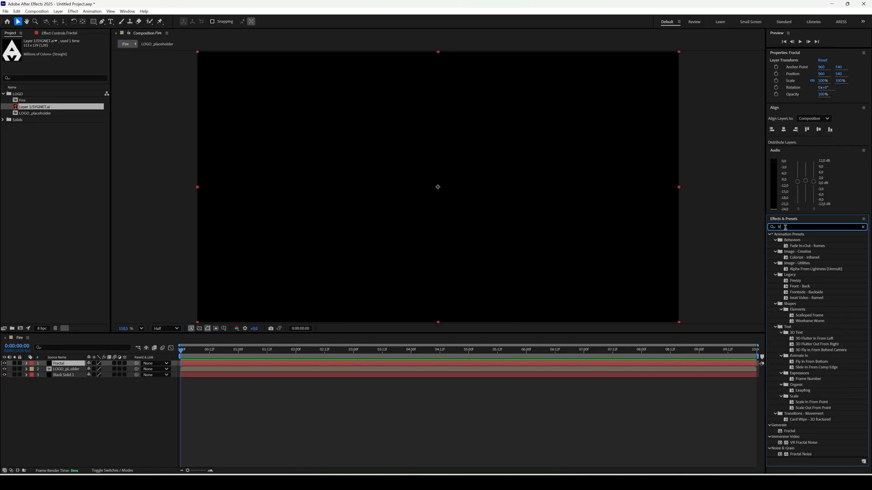
{"action": "type", "text": "frac"}
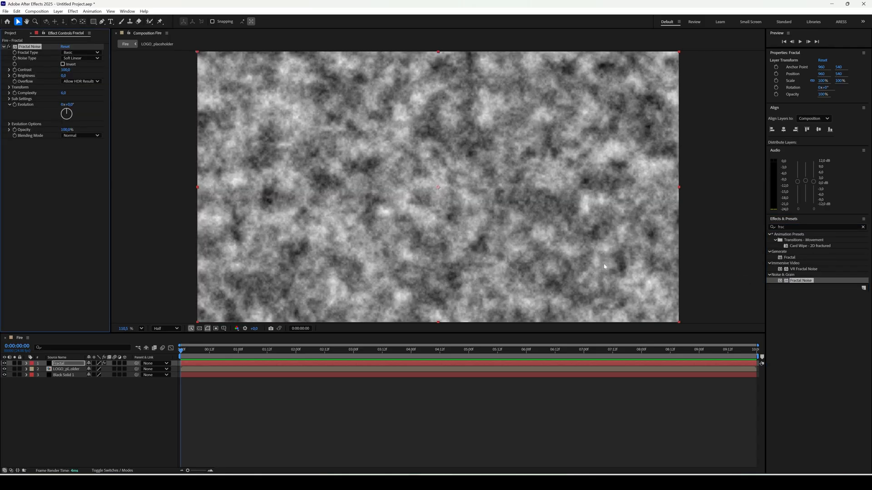
{"action": "left_click", "coordinate": [80, 52]}
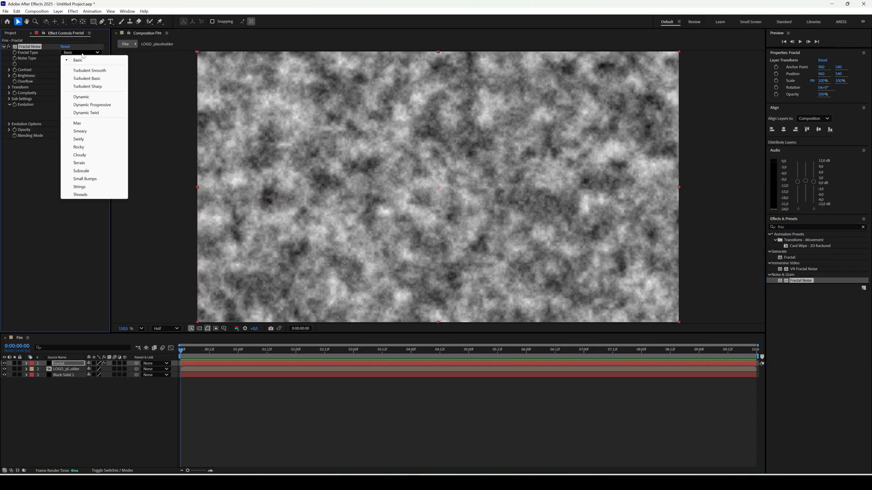
{"action": "left_click", "coordinate": [81, 96]}
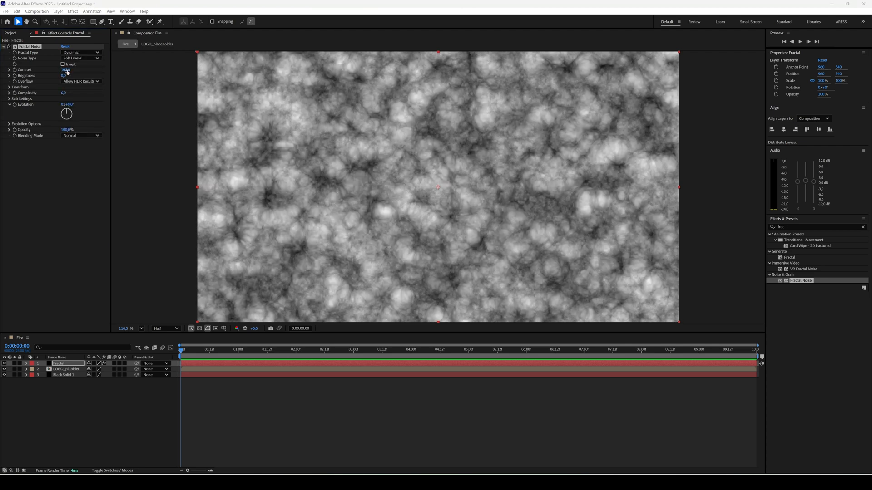
{"action": "left_click", "coordinate": [62, 63]}
{"action": "type", "text": "time"}
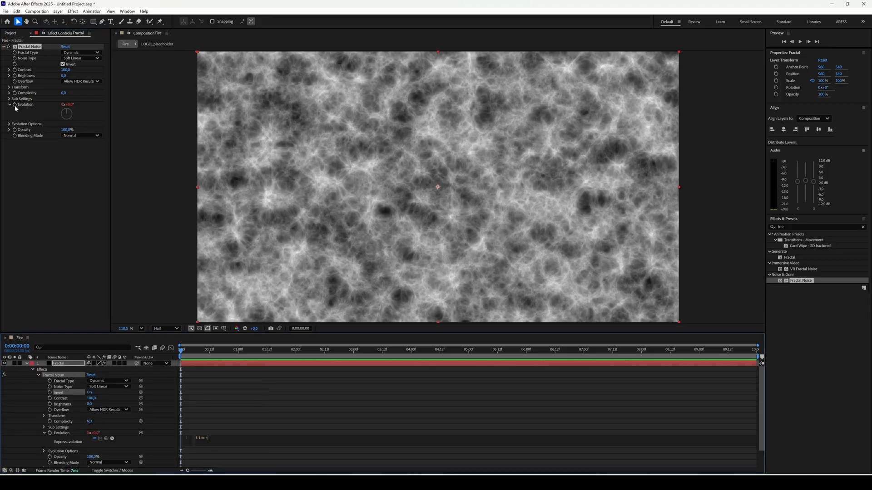
Step: Finish the Evolution expression with a *10 time multiplier and adjust the noise transform scale
{"action": "type", "text": "*100;"}
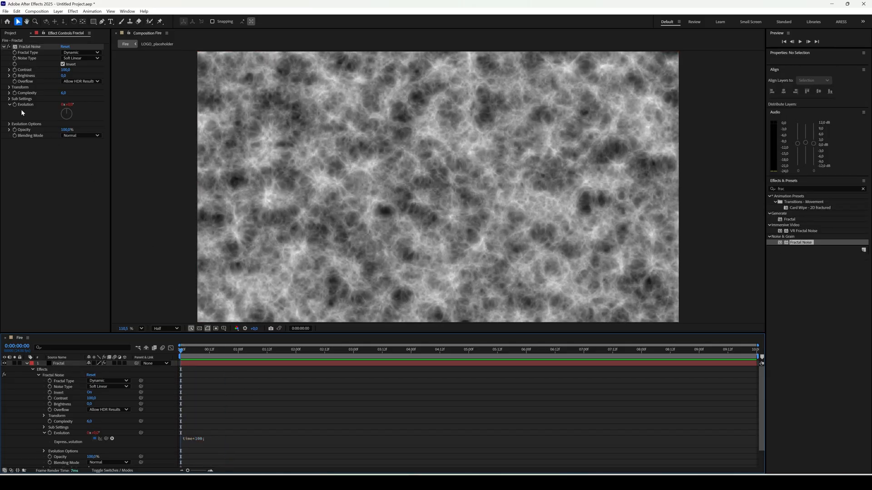
{"action": "left_click", "coordinate": [9, 87]}
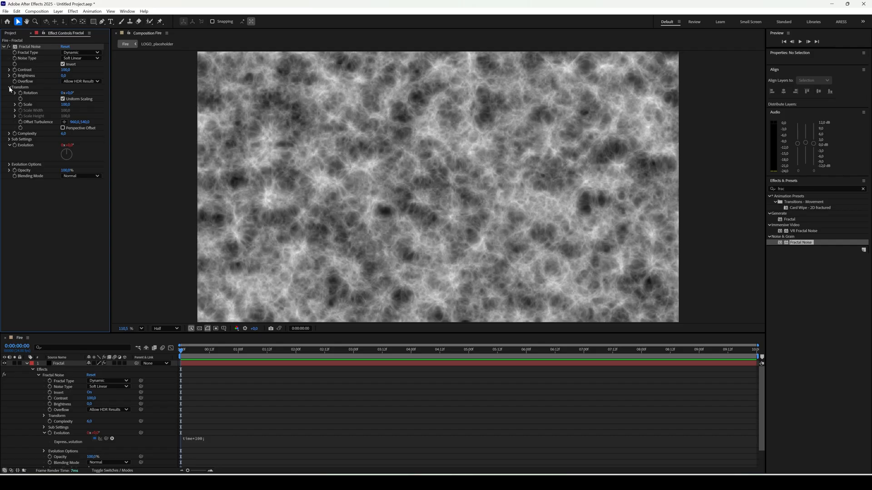
{"action": "left_click", "coordinate": [59, 363]}
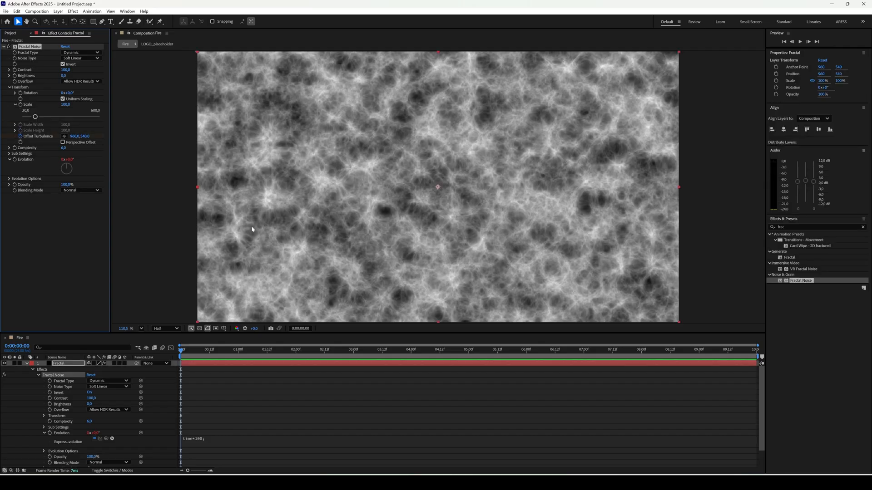
{"action": "left_click", "coordinate": [739, 350]}
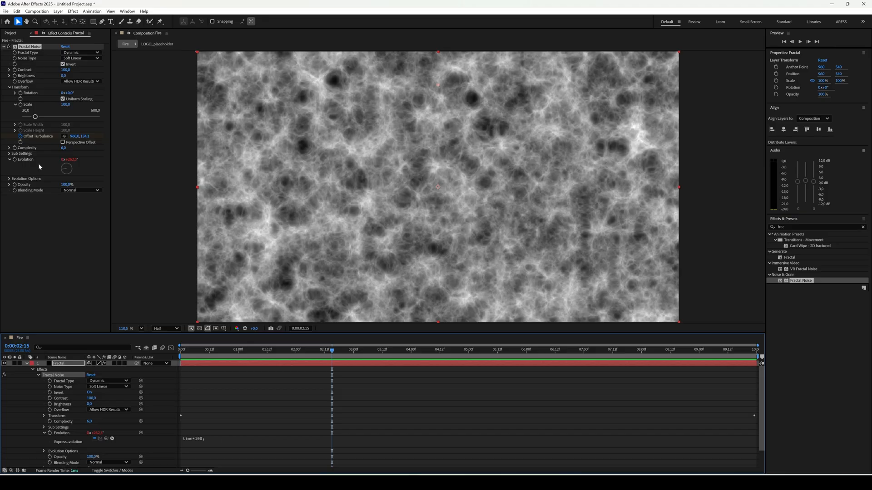
Step: Pre-compose the Fractal layer into a Fractal Noise composition, moving all attributes
{"action": "right_click", "coordinate": [58, 364]}
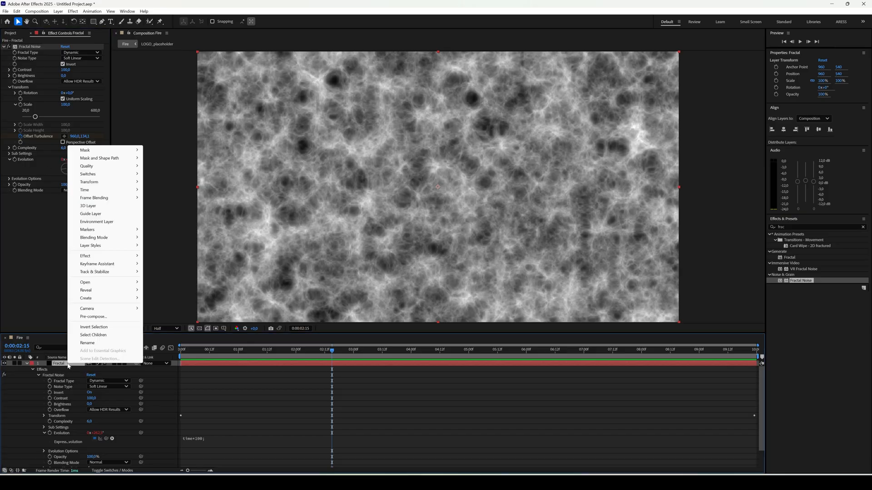
{"action": "left_click", "coordinate": [93, 316]}
{"action": "type", "text": "Fractal Noise"}
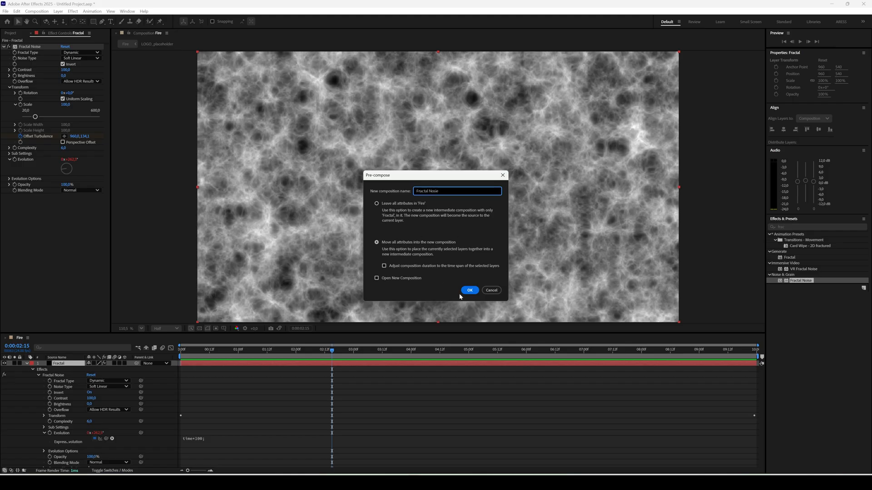
{"action": "left_click", "coordinate": [470, 291]}
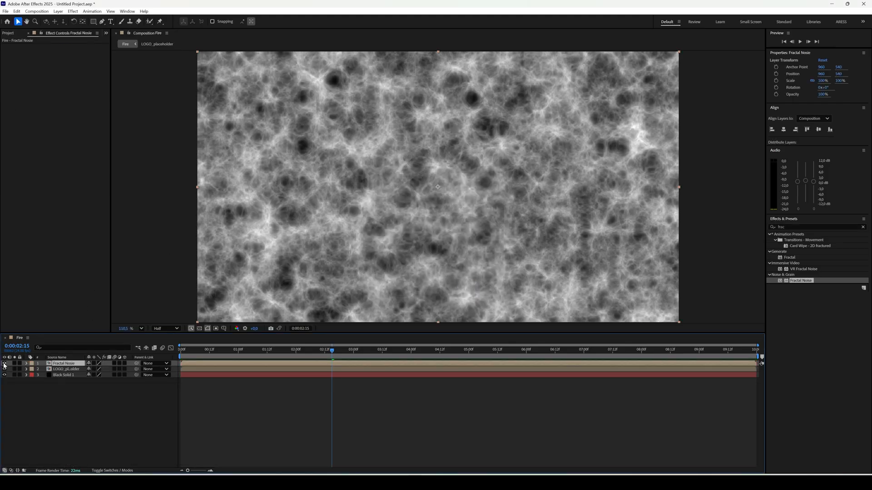
Step: Hide Fractal Noise and give LOGO_placeholder a Displacement Map using 1. Fractal Noise
{"action": "left_click", "coordinate": [5, 363]}
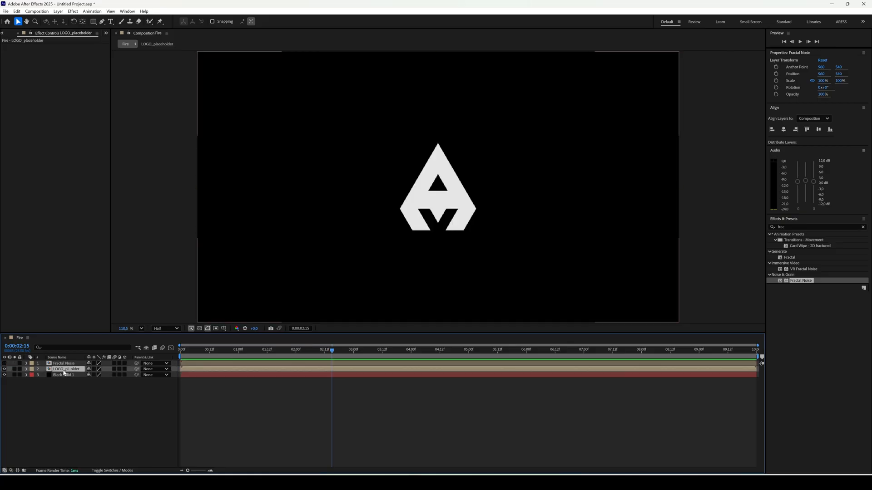
{"action": "left_click", "coordinate": [66, 370]}
{"action": "type", "text": "dis"}
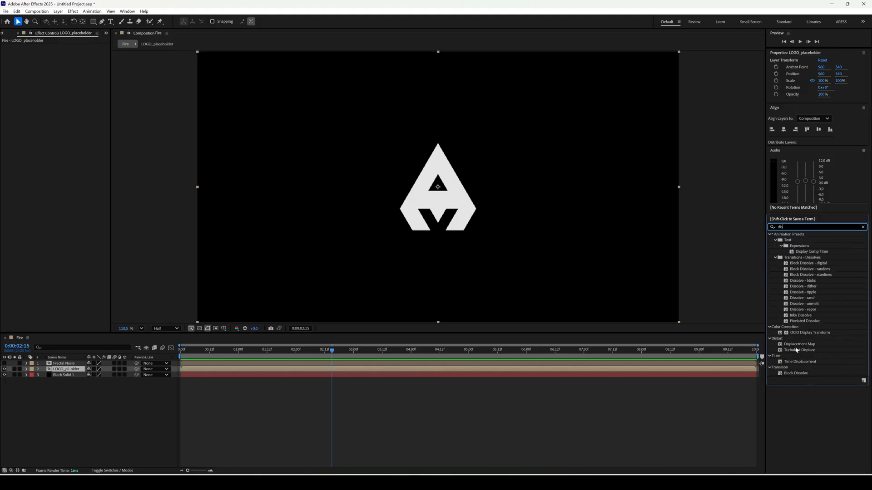
{"action": "double_click", "coordinate": [800, 344]}
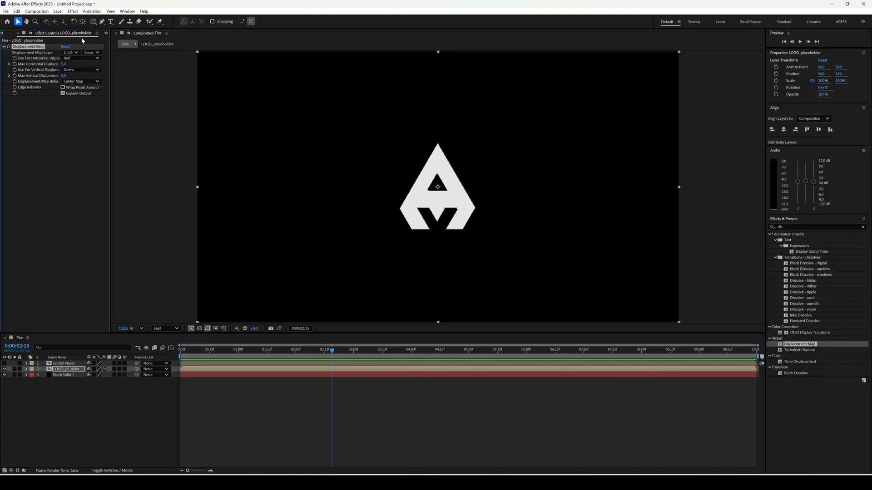
{"action": "left_click", "coordinate": [70, 53]}
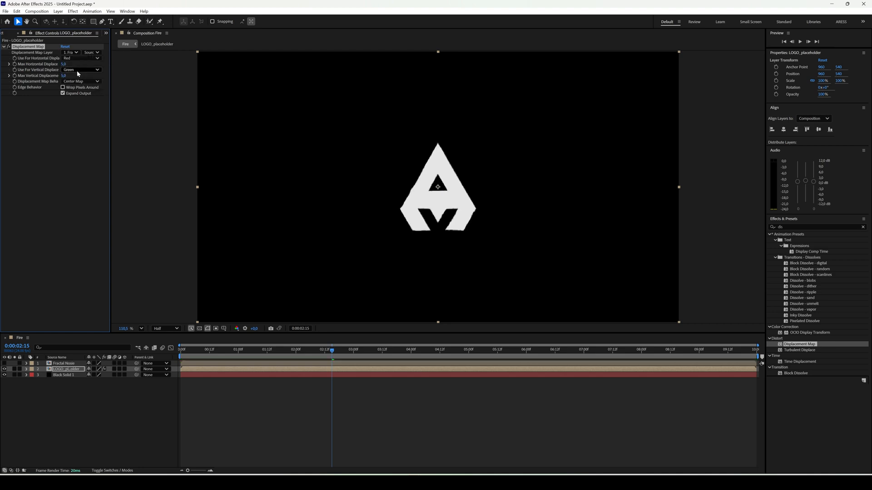
{"action": "left_click", "coordinate": [64, 75]}
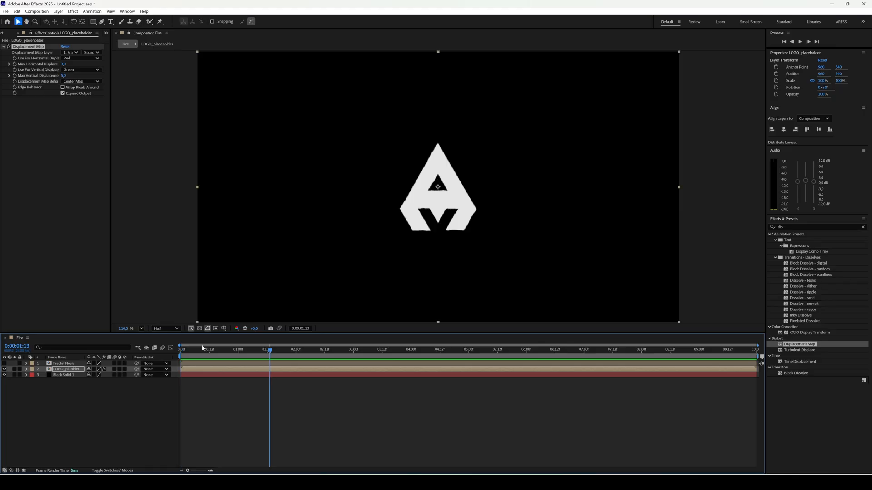
{"action": "mouse_move", "coordinate": [789, 223]}
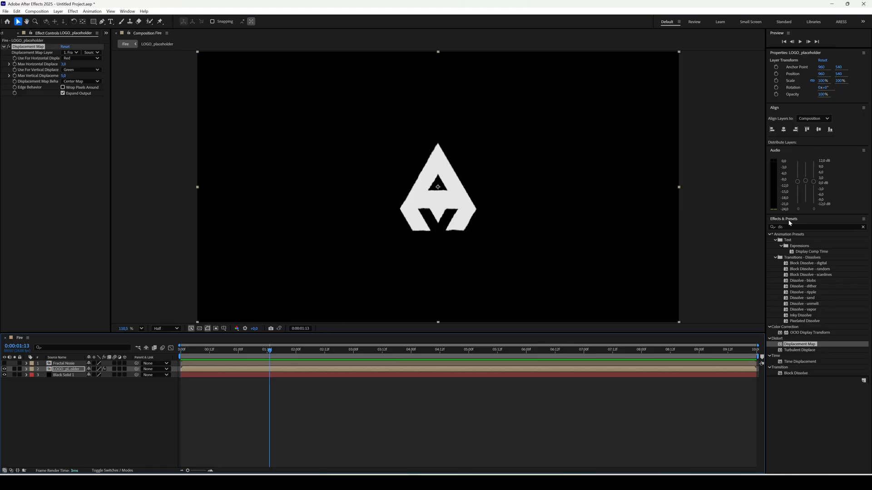
Step: Add a Compound Blur to the logo with Fractal Noise as its blur layer
{"action": "type", "text": "compou"}
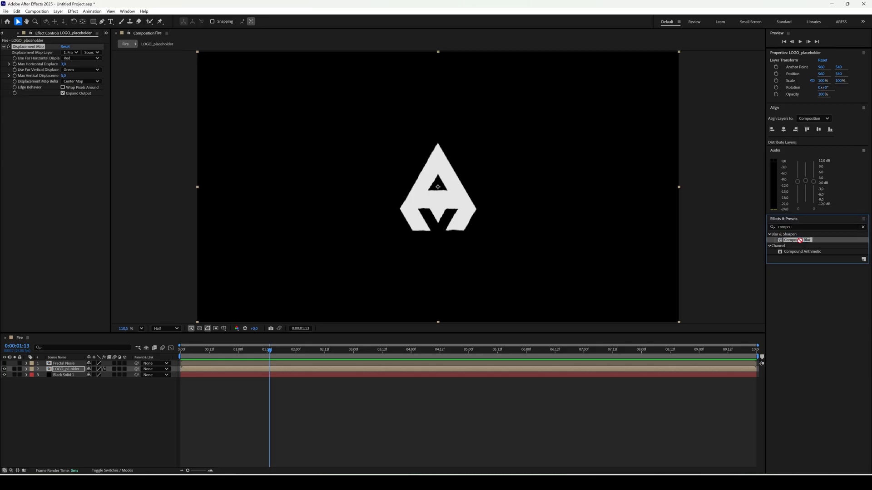
{"action": "double_click", "coordinate": [797, 240]}
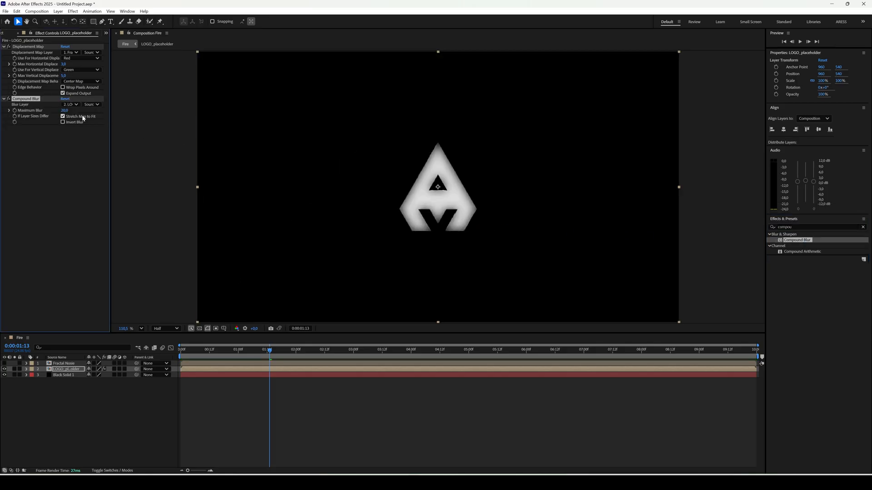
{"action": "left_click", "coordinate": [70, 104]}
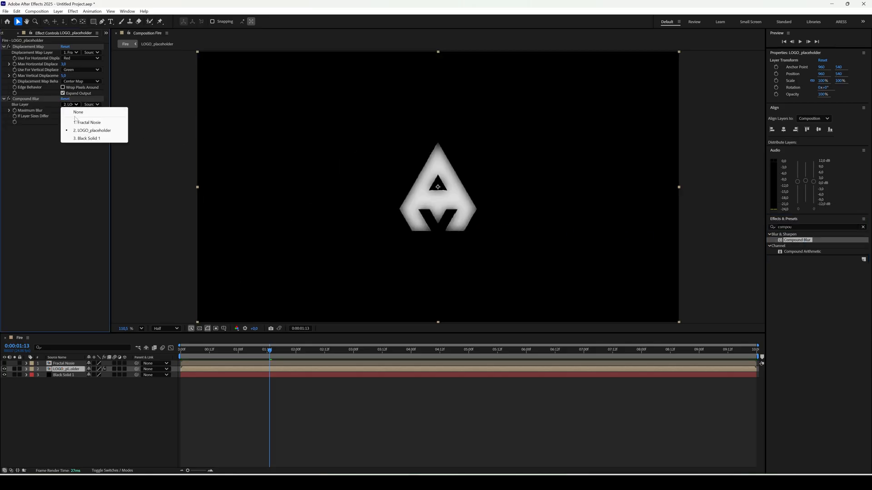
{"action": "left_click", "coordinate": [88, 123]}
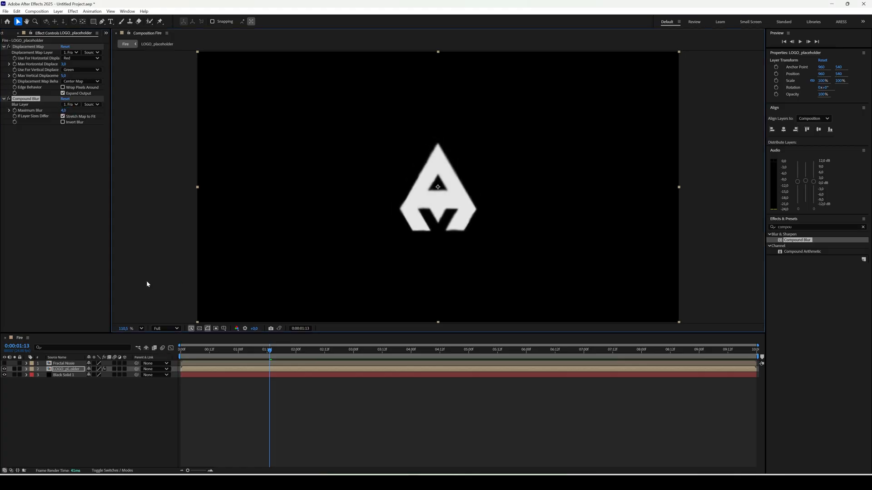
Step: Add an adjustment layer above the logo carrying a Gaussian Blur for a soft glow
{"action": "right_click", "coordinate": [147, 284]}
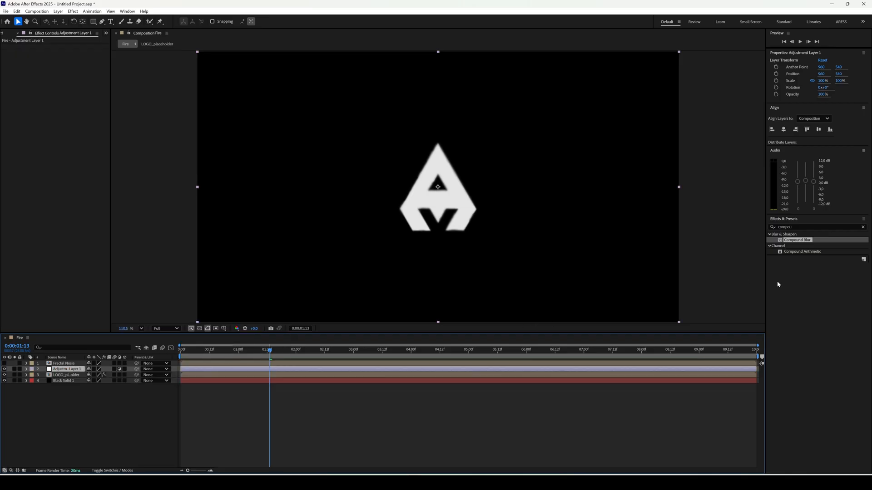
{"action": "left_click", "coordinate": [814, 227]}
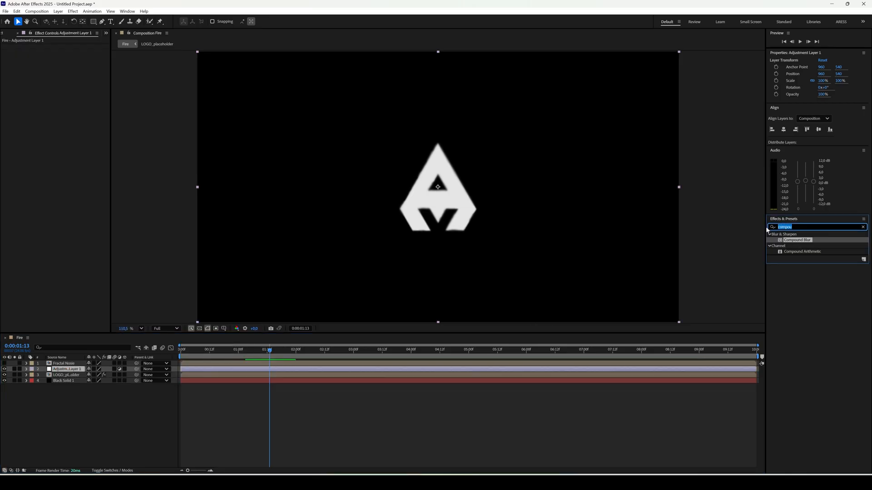
{"action": "type", "text": "gaus"}
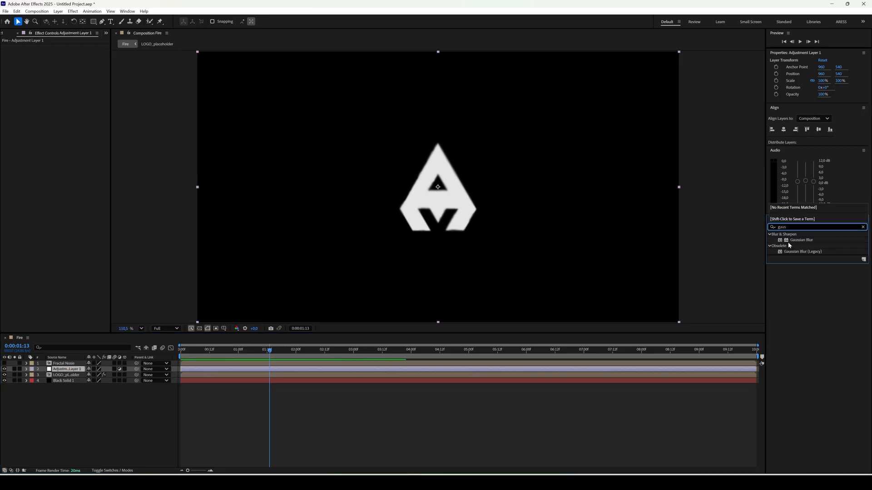
{"action": "double_click", "coordinate": [801, 240]}
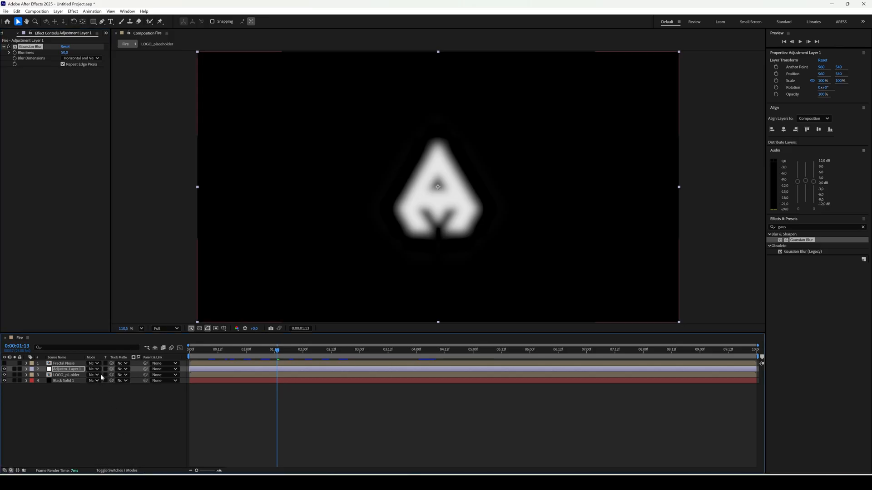
{"action": "left_click", "coordinate": [94, 369]}
{"action": "type", "text": "d"}
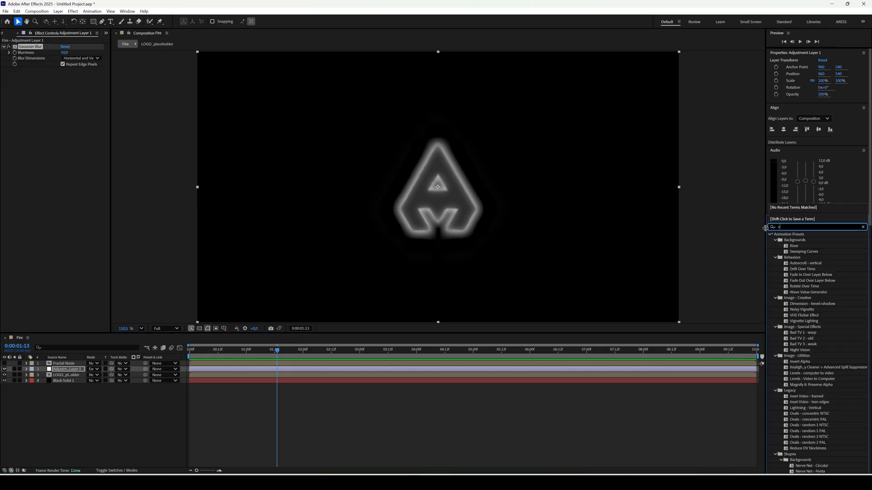
Step: Add CC Vector Blur set to Direction Fading with Black Solid 1 as vector map
{"action": "type", "text": "ect"}
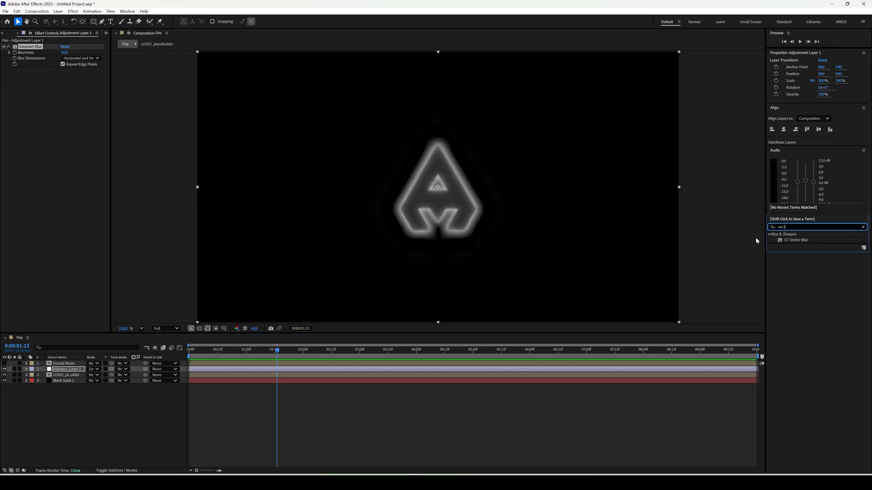
{"action": "double_click", "coordinate": [795, 240]}
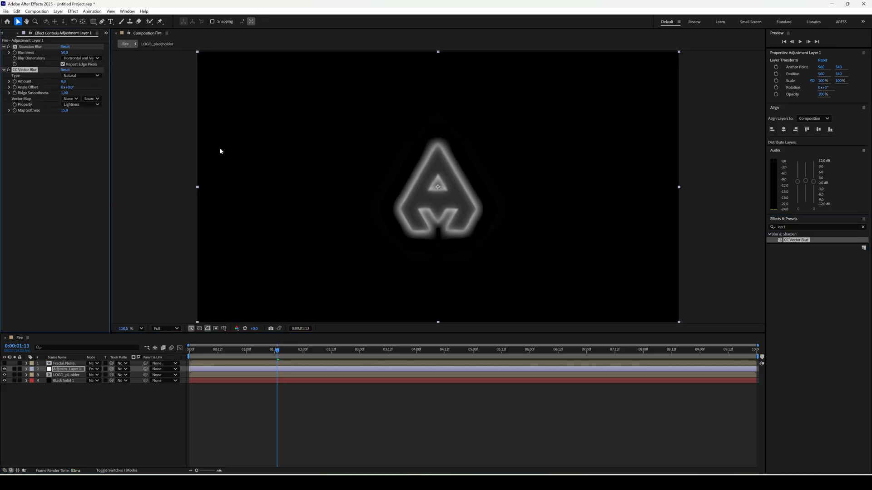
{"action": "left_click", "coordinate": [81, 75]}
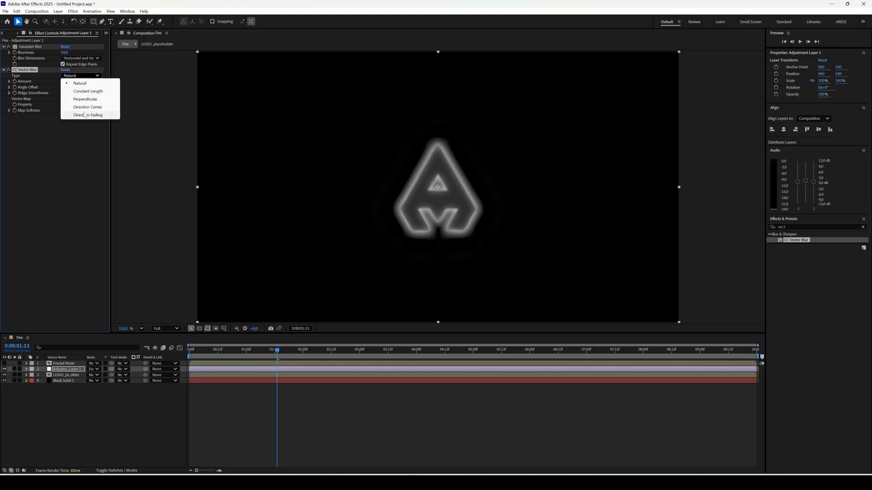
{"action": "left_click", "coordinate": [88, 114]}
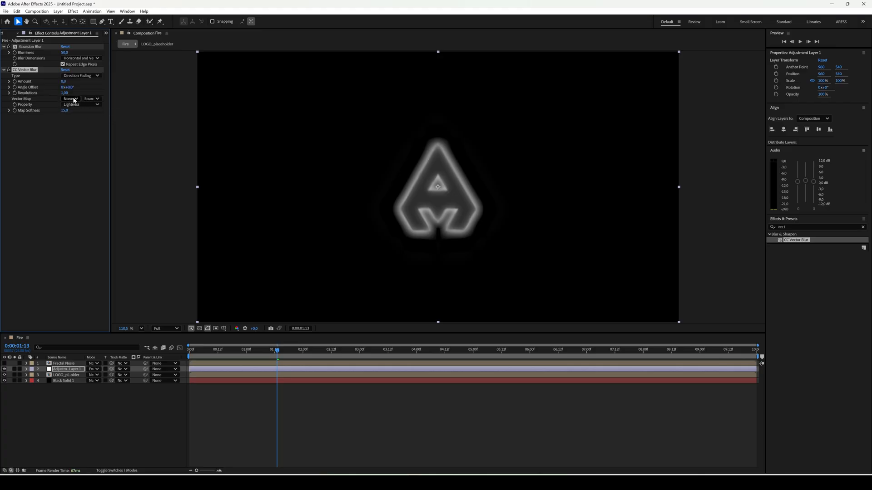
{"action": "left_click", "coordinate": [70, 98]}
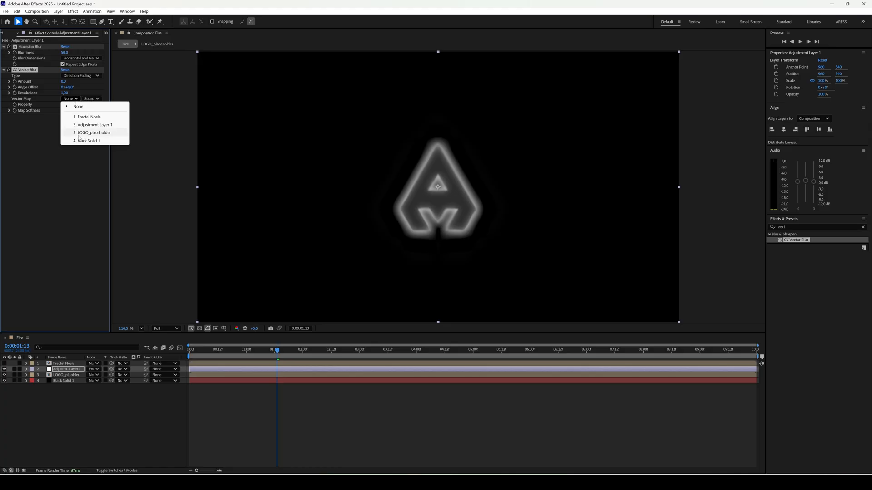
{"action": "left_click", "coordinate": [88, 139]}
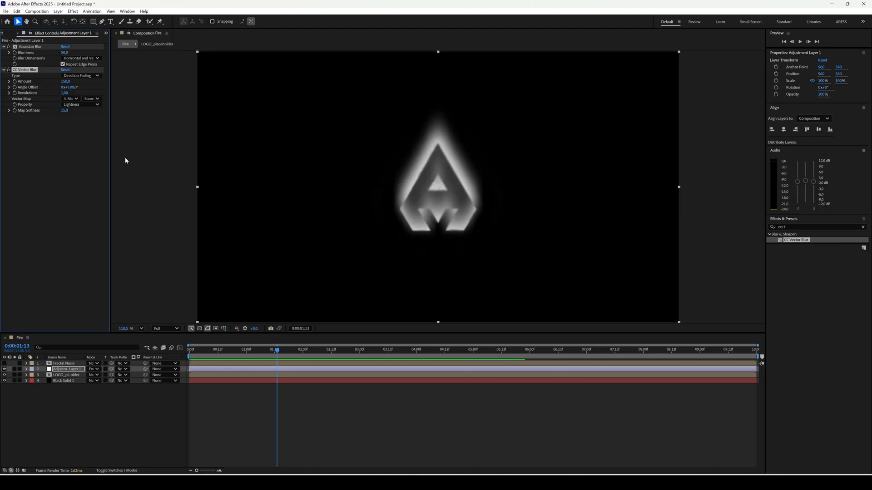
Step: Copy Displacement Map onto Adjustment Layer 1, scrub later in time, and search 'frac' for Fractal Noise
{"action": "left_click", "coordinate": [3, 47]}
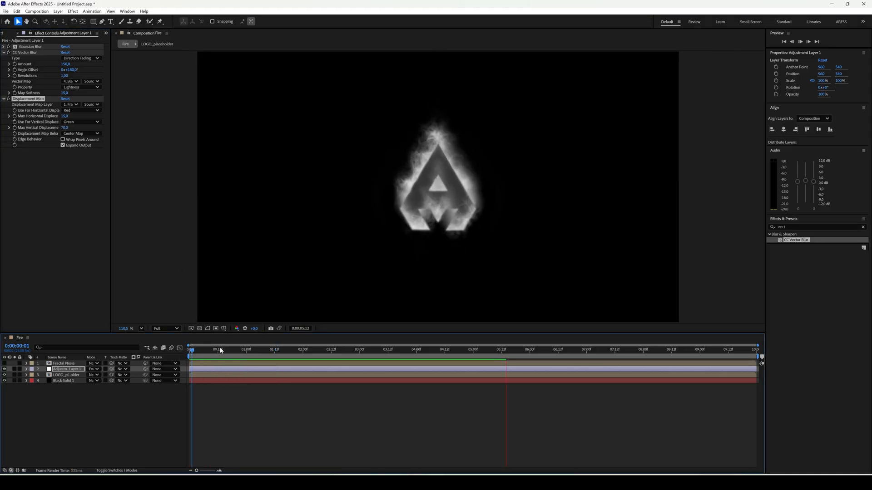
{"action": "left_click", "coordinate": [526, 348]}
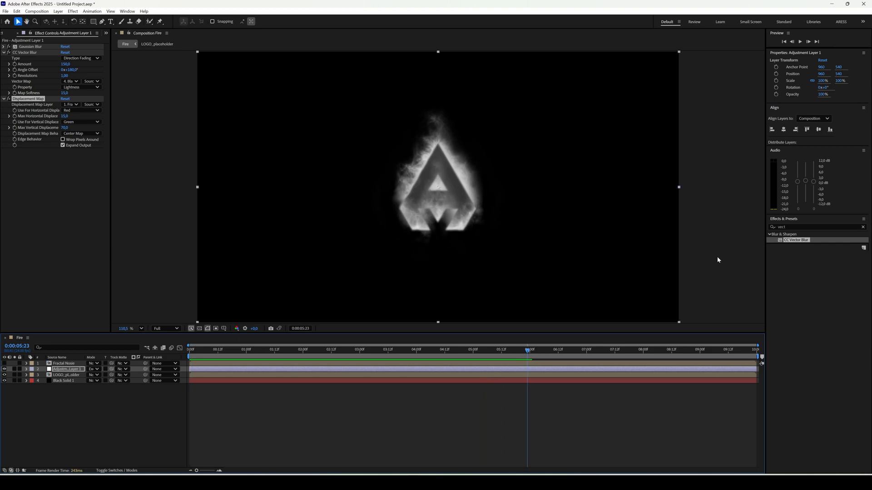
{"action": "type", "text": "frac"}
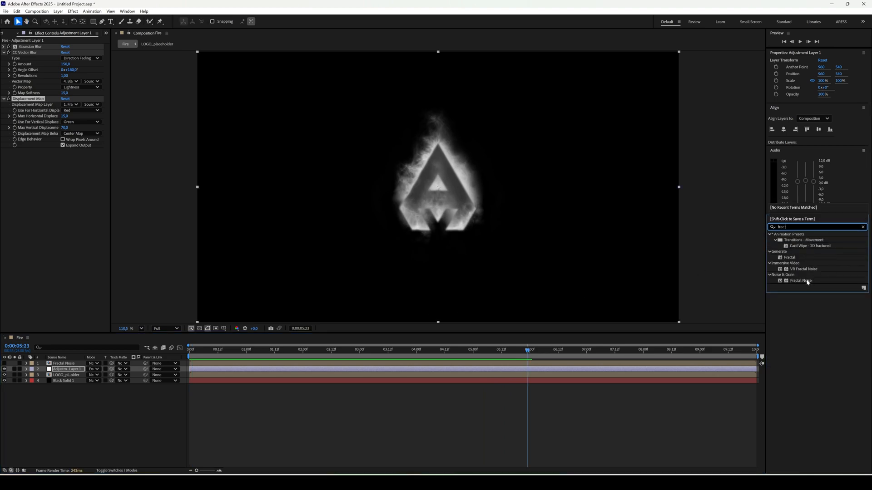
Step: Apply Fractal Noise to Adjustment Layer 1 so grey clouds fill the frame
{"action": "double_click", "coordinate": [801, 281]}
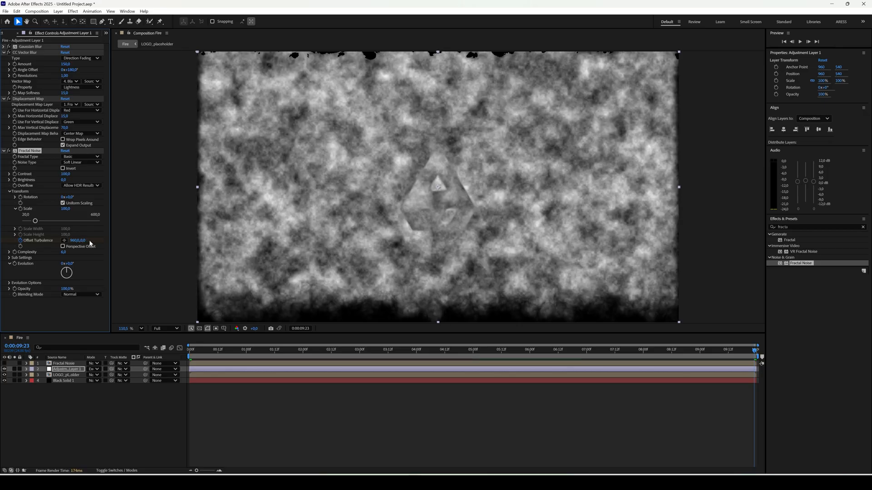
{"action": "left_click", "coordinate": [166, 327]}
{"action": "type", "text": "solid"}
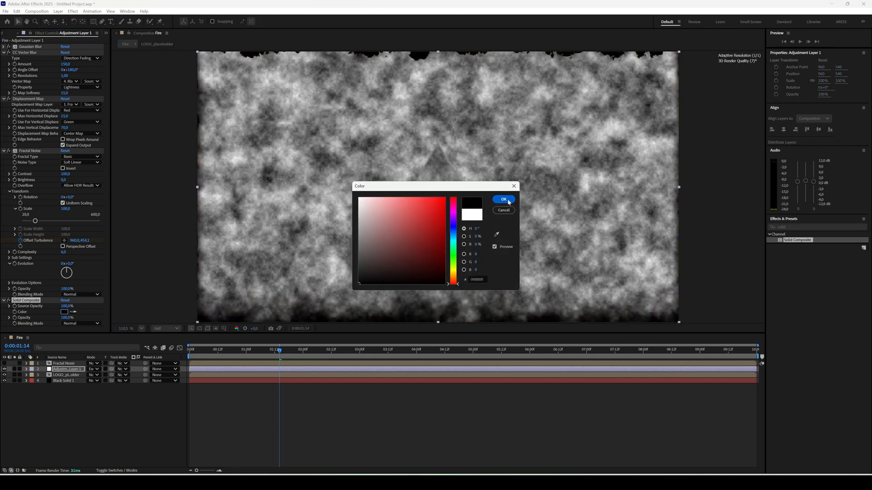
Step: Confirm black as the Solid Composite colour ahead of Fractal Noise
{"action": "left_click", "coordinate": [502, 199]}
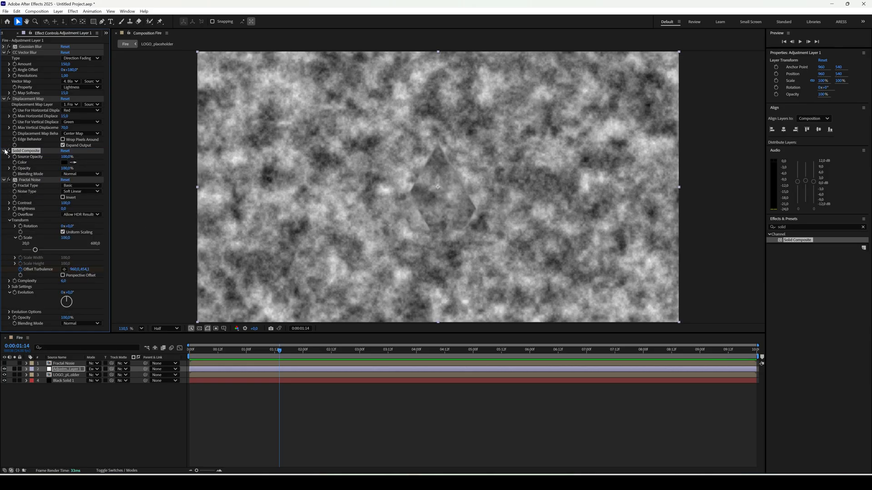
Step: Blend Fractal Noise with Color Burn and set its brightness to 35, then preview the smoky logo
{"action": "left_click", "coordinate": [81, 300]}
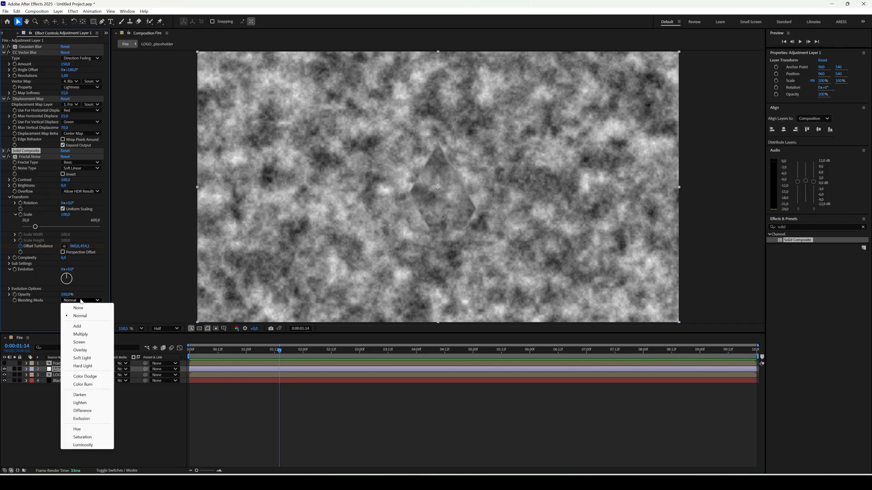
{"action": "mouse_move", "coordinate": [85, 376]}
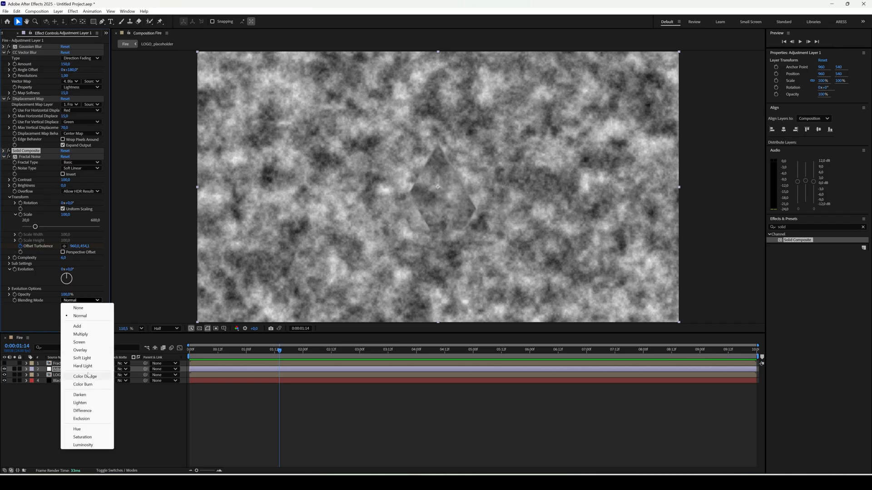
{"action": "left_click", "coordinate": [85, 376]}
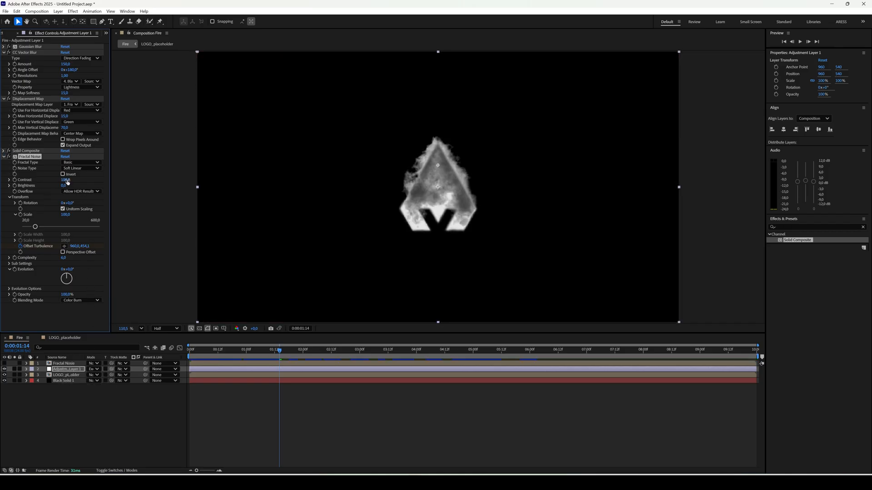
{"action": "left_click", "coordinate": [66, 185]}
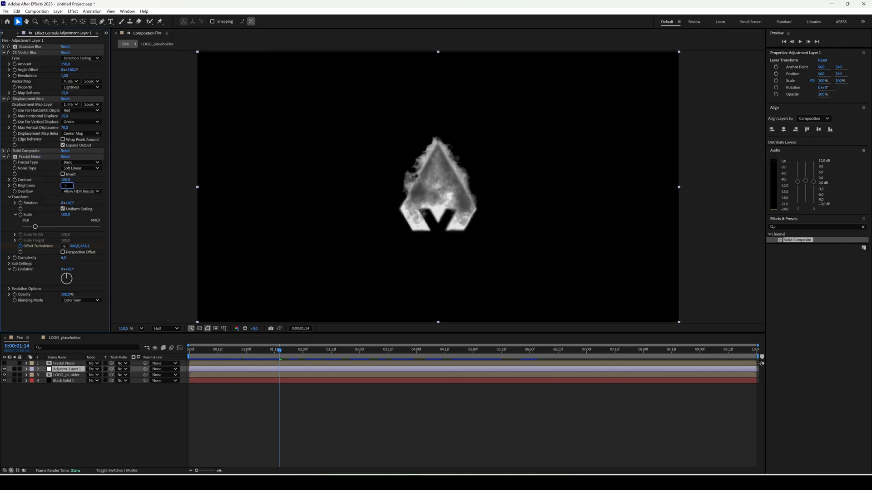
{"action": "type", "text": "35.0"}
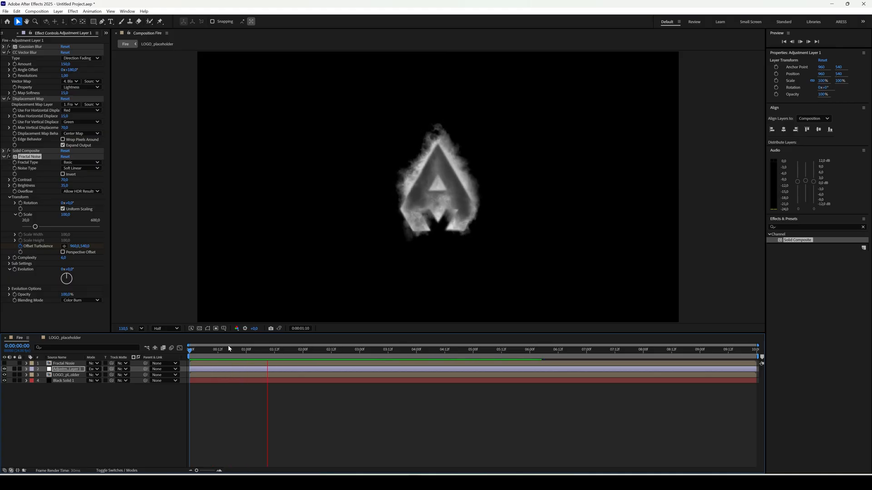
{"action": "left_click", "coordinate": [800, 41]}
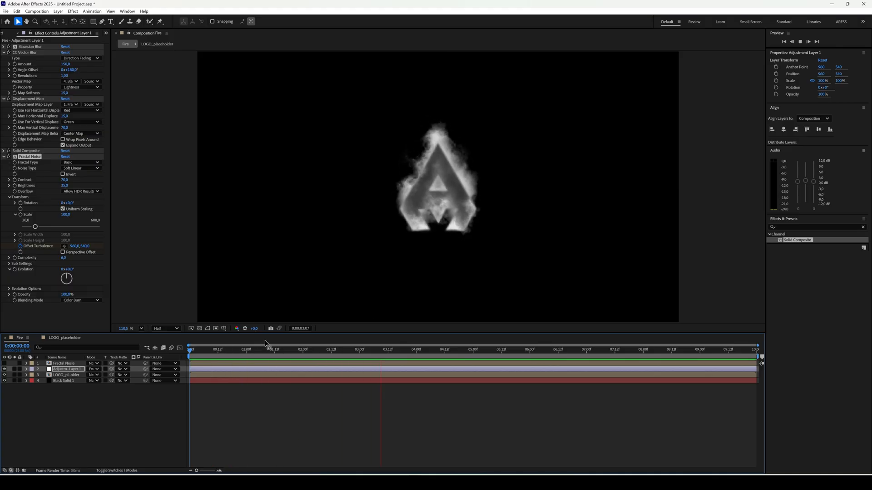
{"action": "left_click", "coordinate": [428, 349]}
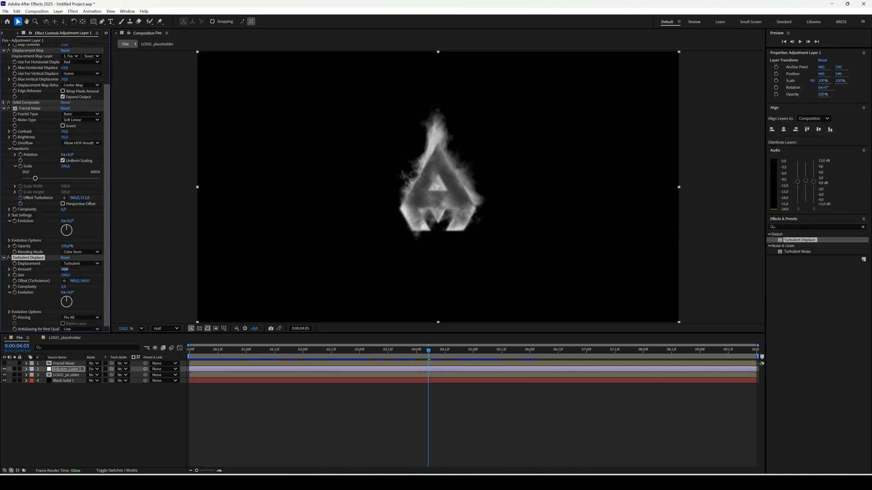
Step: Set Turbulent Displace Amount to 20, Displacement to Twist Smoother, and adjust the turbulence offset
{"action": "left_click", "coordinate": [66, 269]}
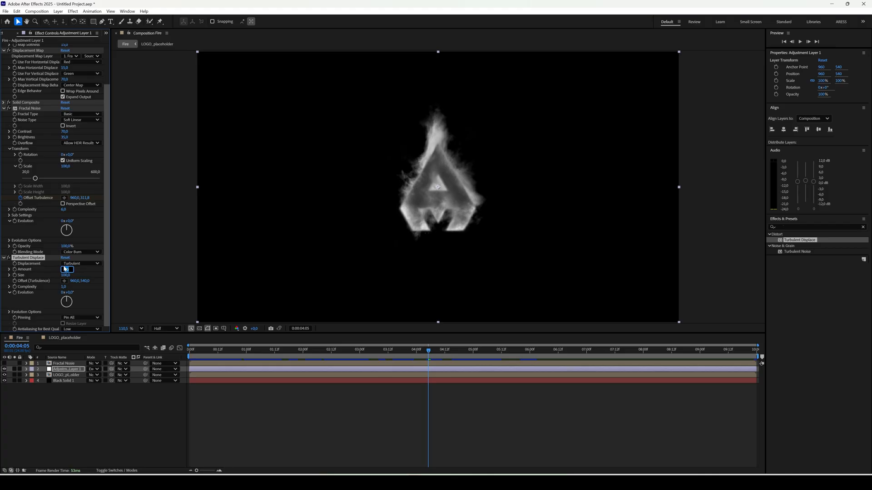
{"action": "type", "text": "20.0"}
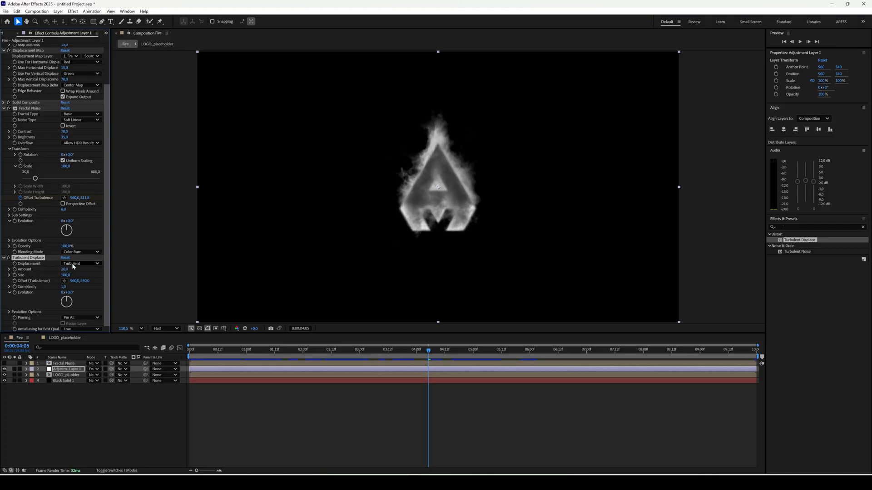
{"action": "left_click", "coordinate": [81, 263]}
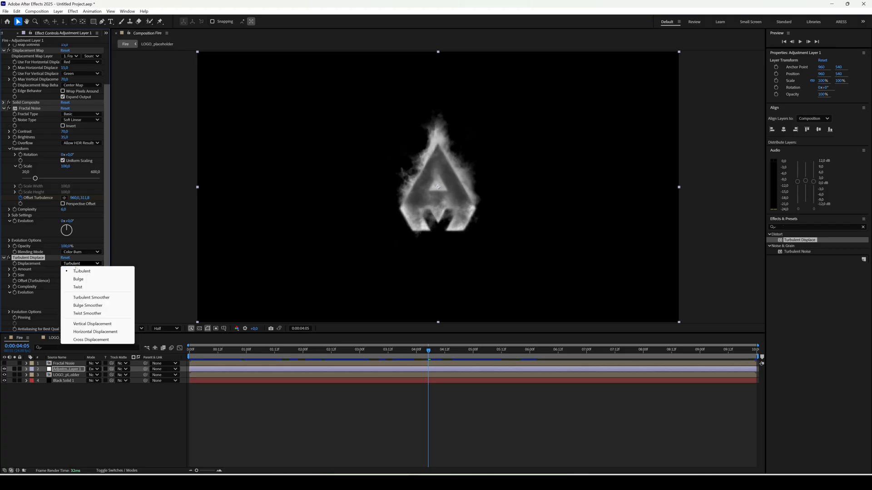
{"action": "mouse_move", "coordinate": [78, 287]}
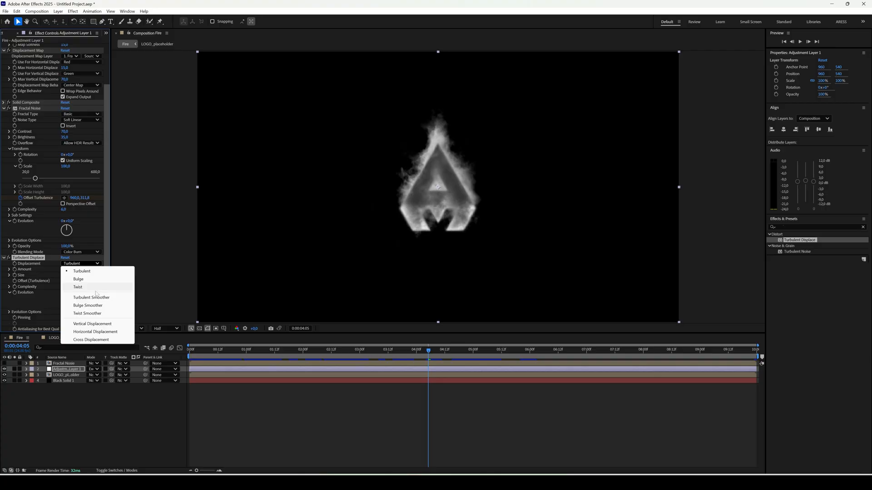
{"action": "left_click", "coordinate": [87, 313]}
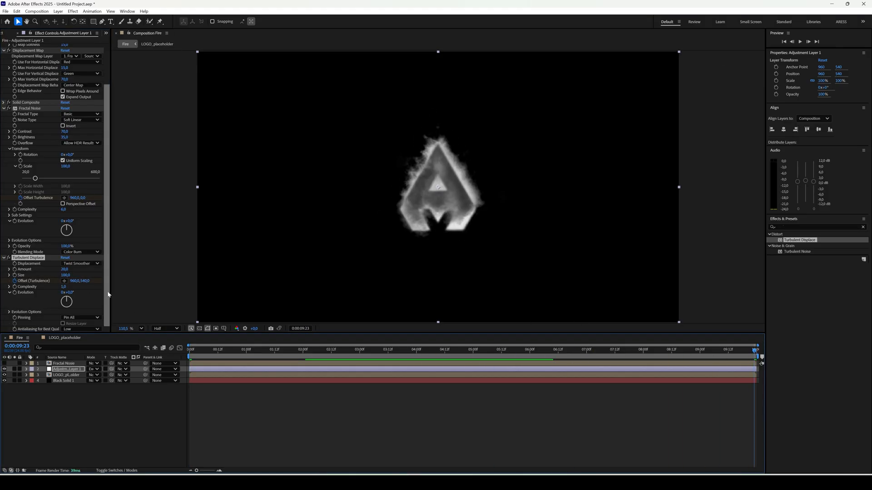
{"action": "left_click", "coordinate": [87, 281]}
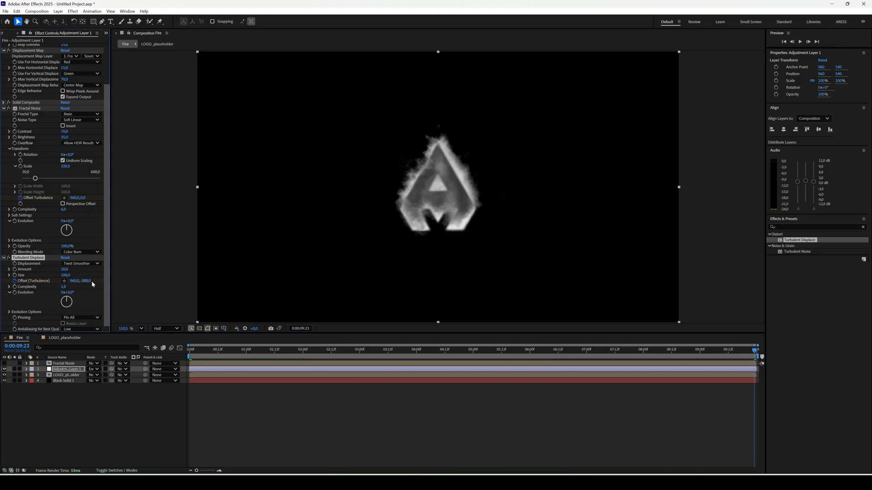
{"action": "left_click", "coordinate": [65, 286]}
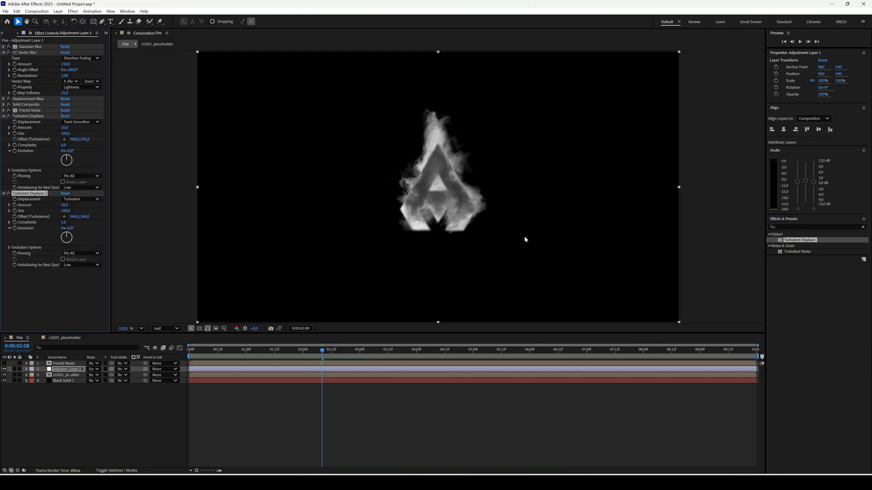
Step: Drive Turbulent Displace 2's Evolution with a time expression, then collapse the layer's properties
{"action": "double_click", "coordinate": [65, 204]}
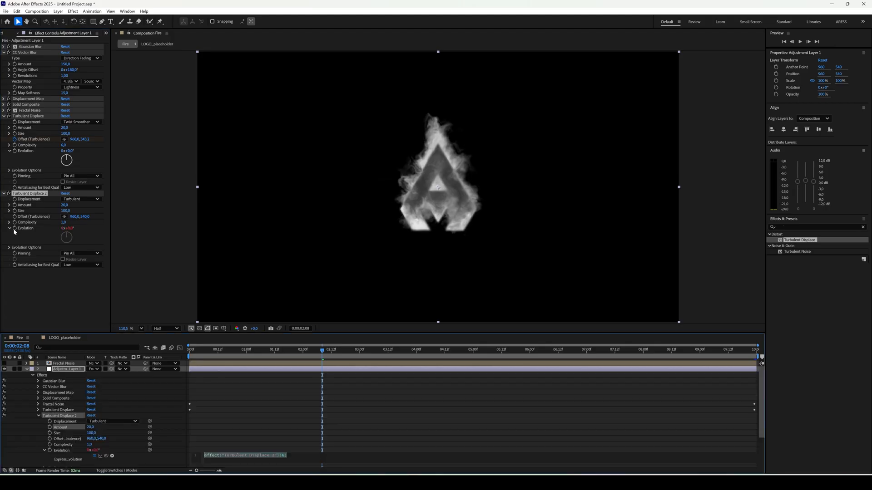
{"action": "type", "text": "time*50;"}
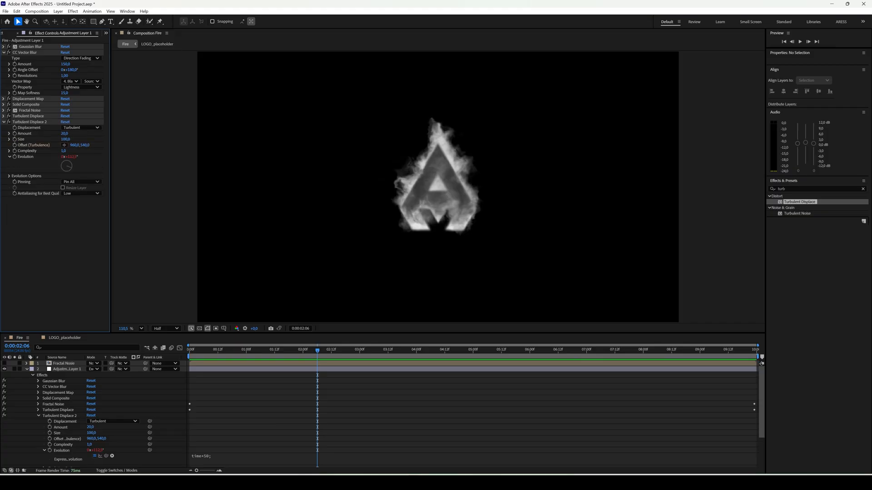
{"action": "left_click", "coordinate": [4, 53]}
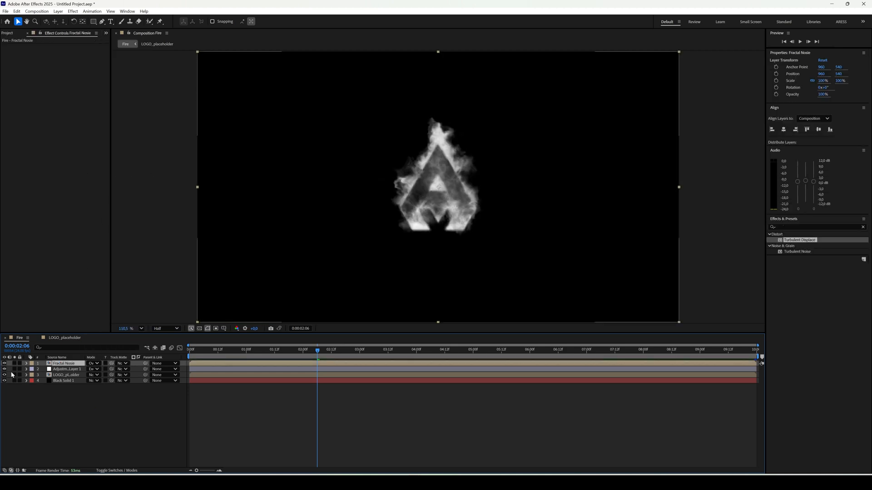
Step: Make the Fractal Noise layer visible so cloudy noise fills the composition
{"action": "left_click", "coordinate": [94, 363]}
{"action": "type", "text": "displac"}
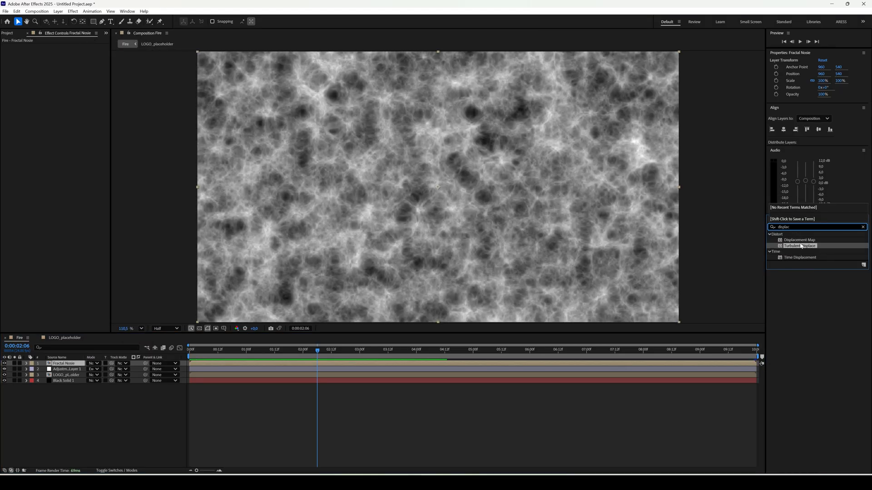
Step: Apply Displacement Map to the Fractal Noise layer using the logo copy as its map layer
{"action": "double_click", "coordinate": [800, 240]}
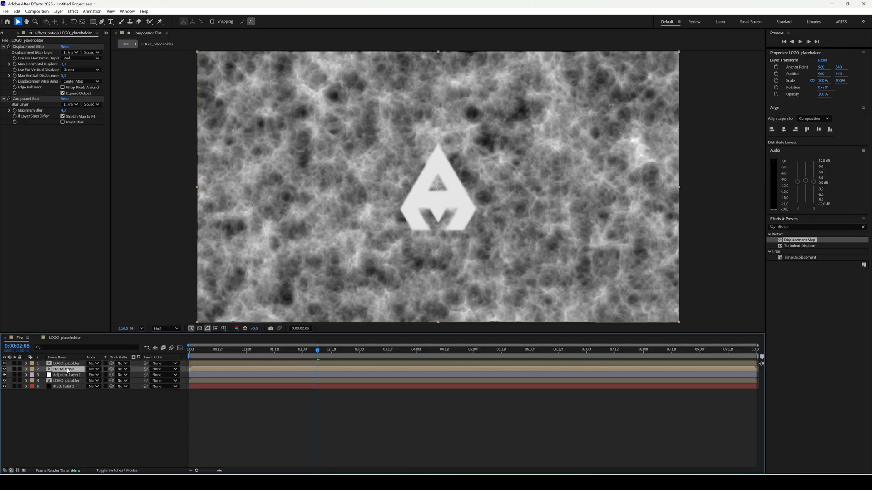
{"action": "left_click", "coordinate": [70, 52]}
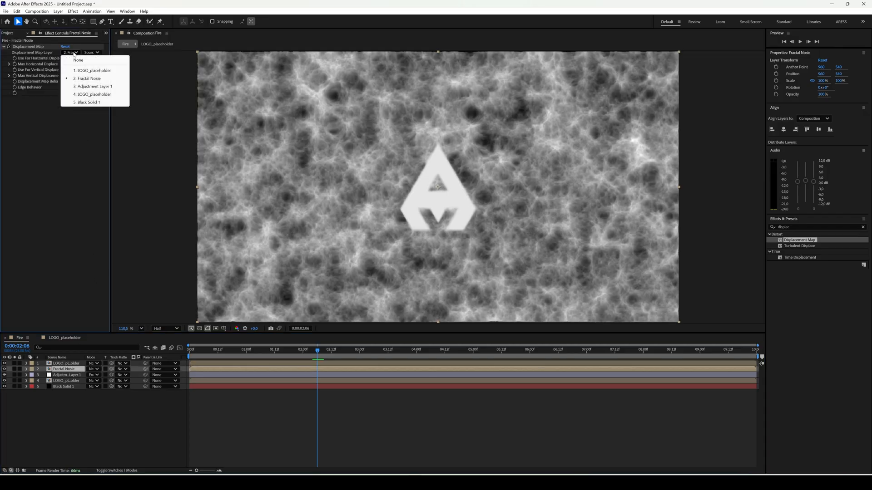
{"action": "left_click", "coordinate": [92, 70]}
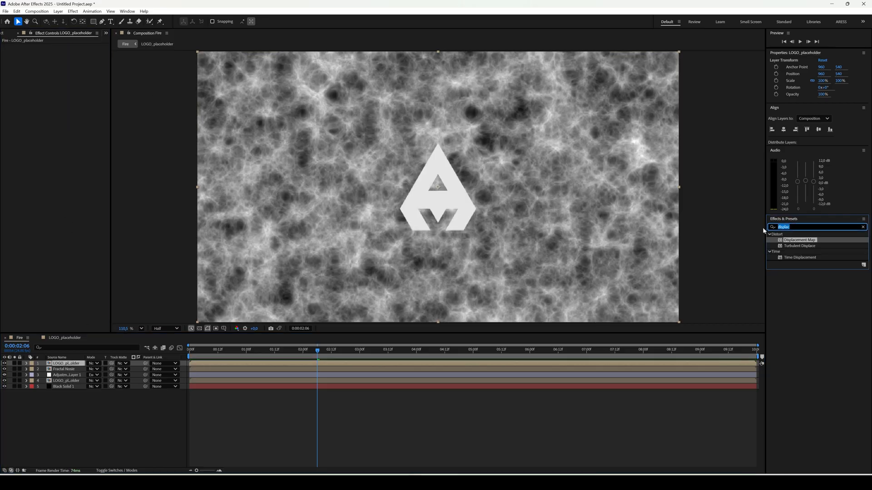
Step: Give the top logo copy a Gaussian Blur of 20 and a Fractal Noise texture
{"action": "type", "text": "gau"}
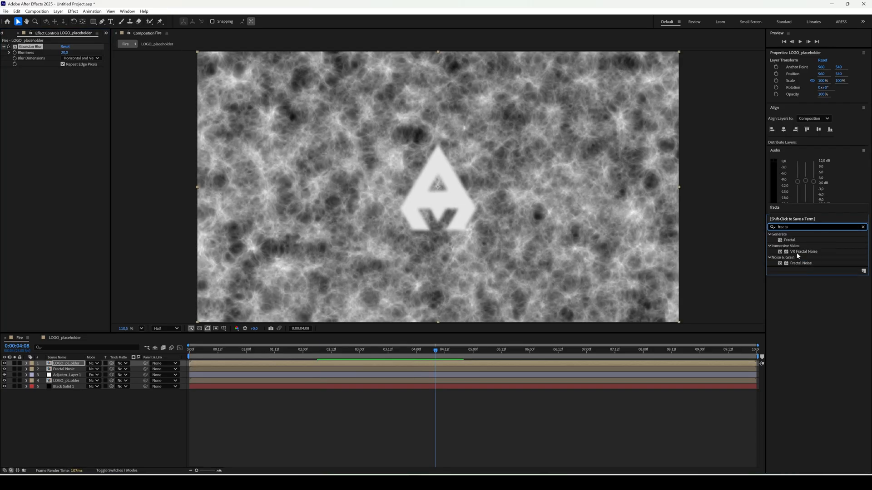
{"action": "double_click", "coordinate": [801, 264]}
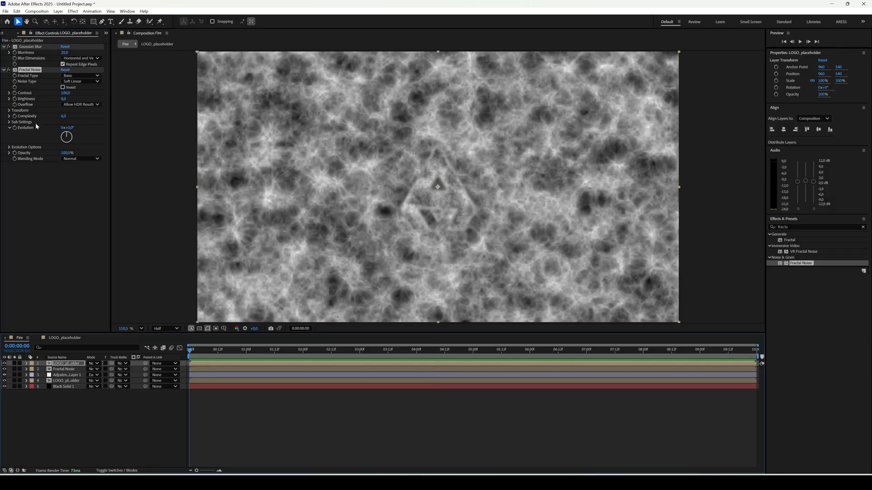
{"action": "left_click", "coordinate": [9, 110]}
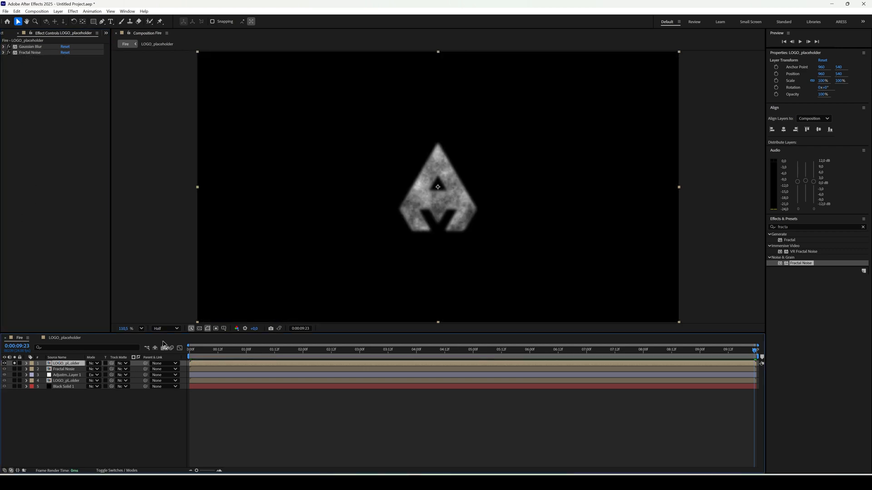
{"action": "mouse_move", "coordinate": [752, 252]}
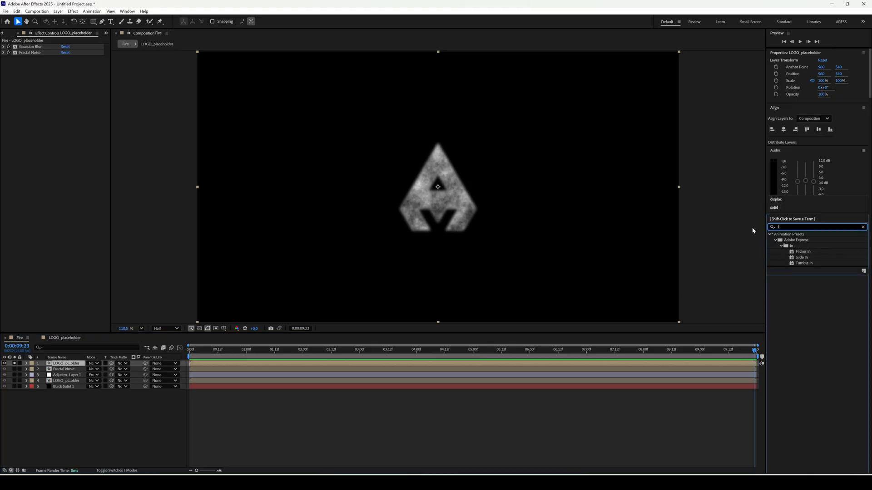
Step: Add Levels to the logo copy and lower Output White to dim it into a shadowy shape
{"action": "type", "text": "level"}
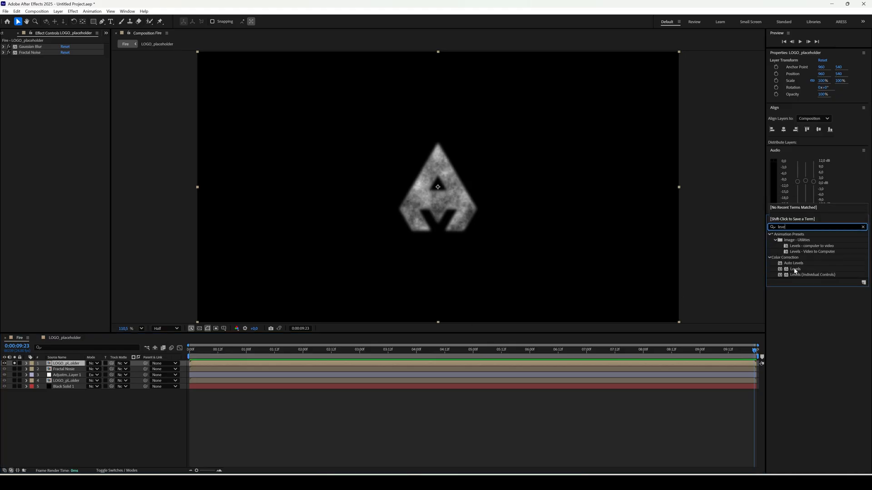
{"action": "double_click", "coordinate": [794, 268]}
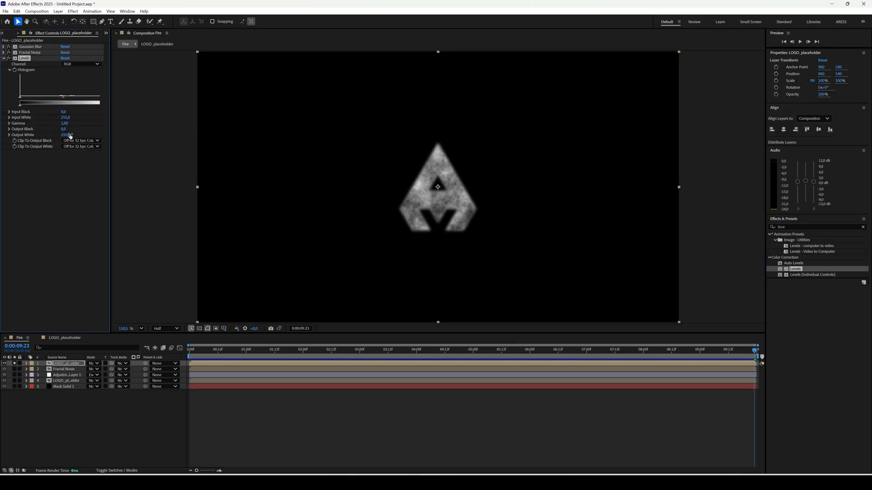
{"action": "left_click_drag", "start_coordinate": [66, 135], "coordinate": [47, 134]}
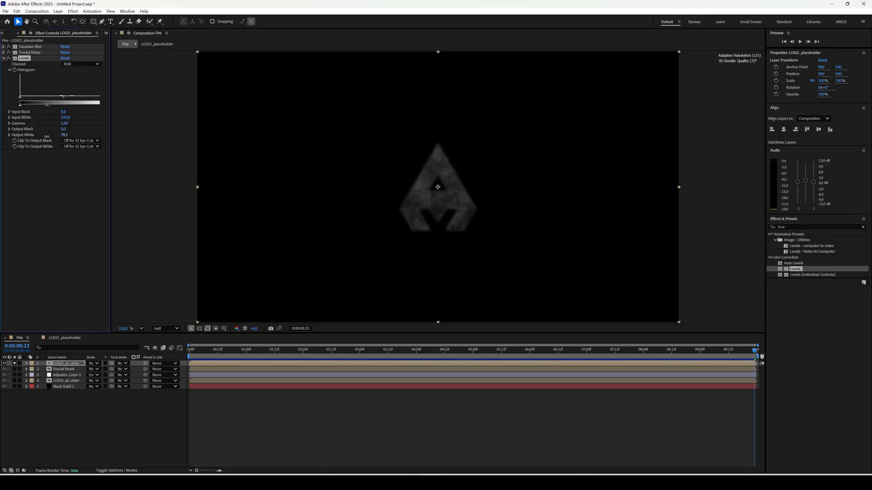
{"action": "left_click_drag", "start_coordinate": [47, 136], "coordinate": [66, 135]}
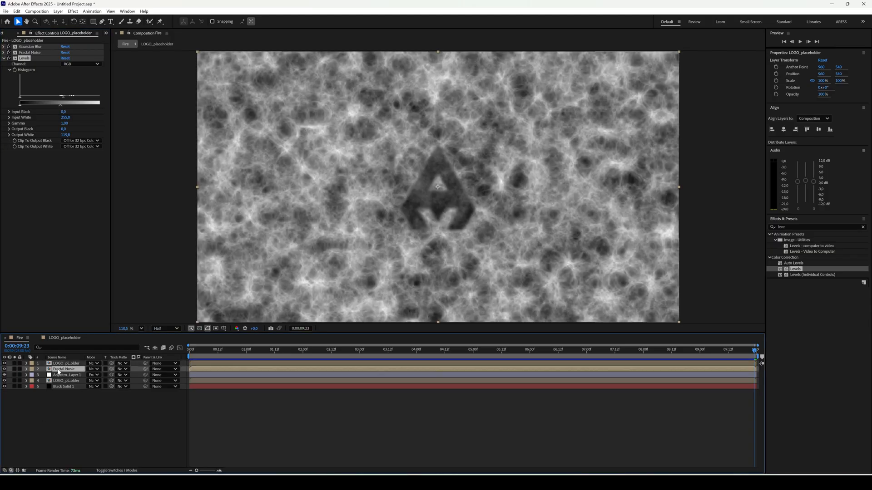
Step: Select the Fractal Noise layer and hide it to reveal the smoky, flame-edged logo on black
{"action": "left_click", "coordinate": [64, 369]}
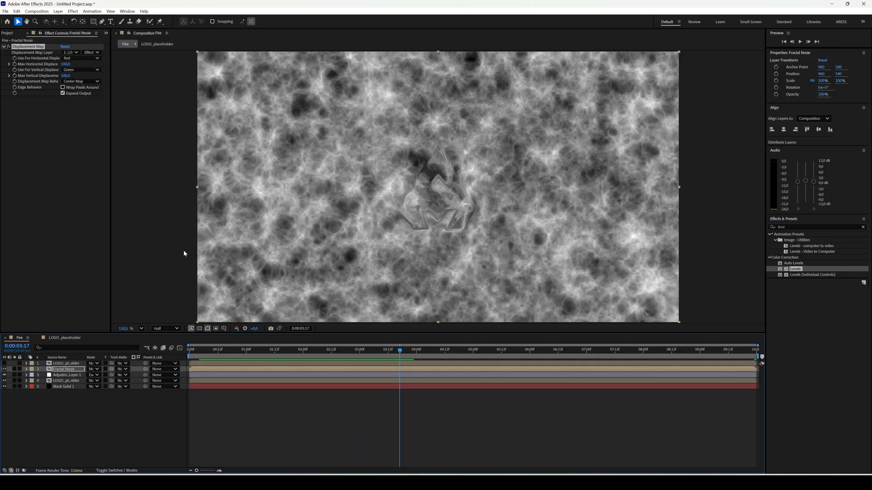
{"action": "left_click", "coordinate": [93, 368]}
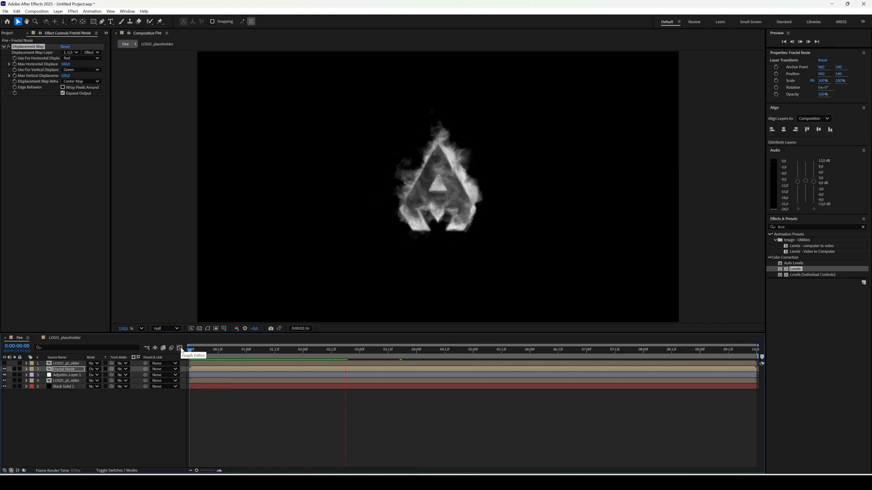
Step: Apply Gradient Ramp to the new OverLay layer from an Effects & Presets 'gra' search
{"action": "left_click", "coordinate": [361, 348]}
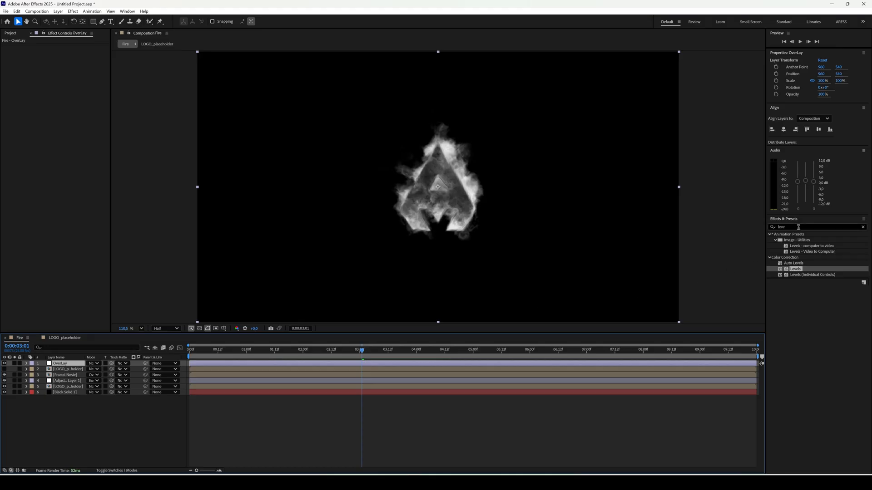
{"action": "type", "text": "grad"}
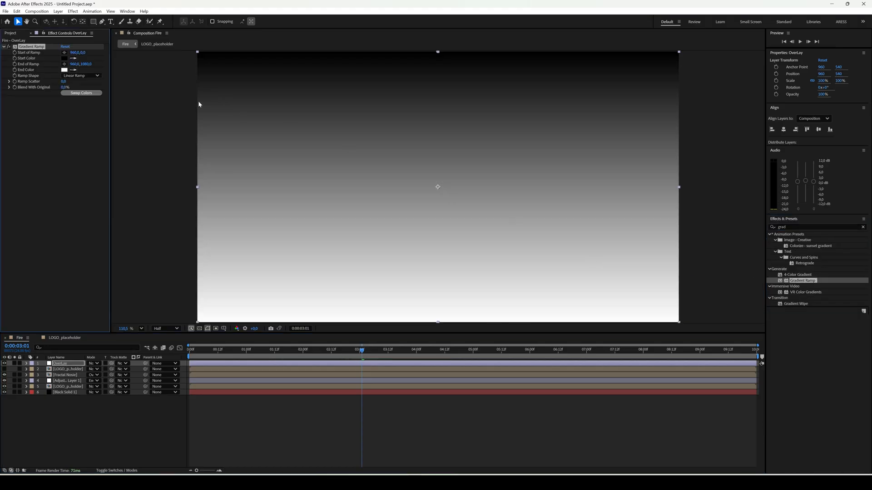
{"action": "left_click", "coordinate": [80, 93]}
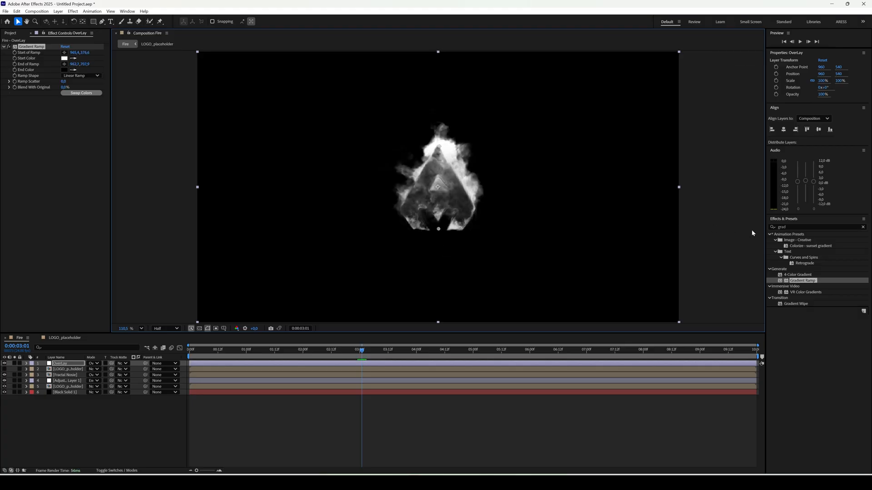
Step: Apply Fractal Noise to OverLay, set to Dynamic type with Invert enabled
{"action": "type", "text": "fr"}
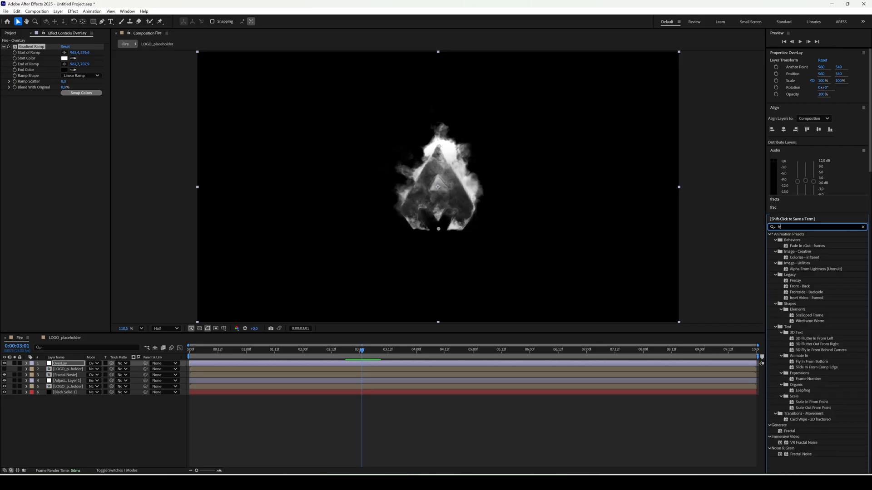
{"action": "type", "text": "ract"}
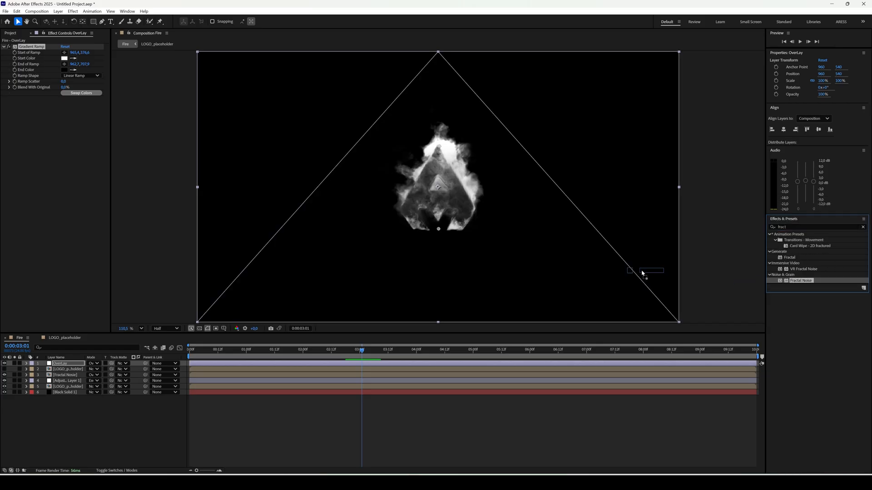
{"action": "left_click", "coordinate": [81, 104]}
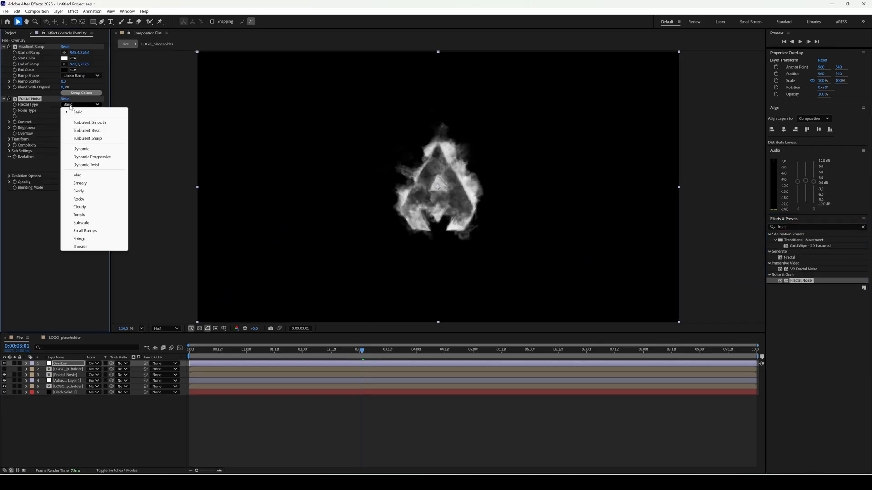
{"action": "left_click", "coordinate": [81, 148]}
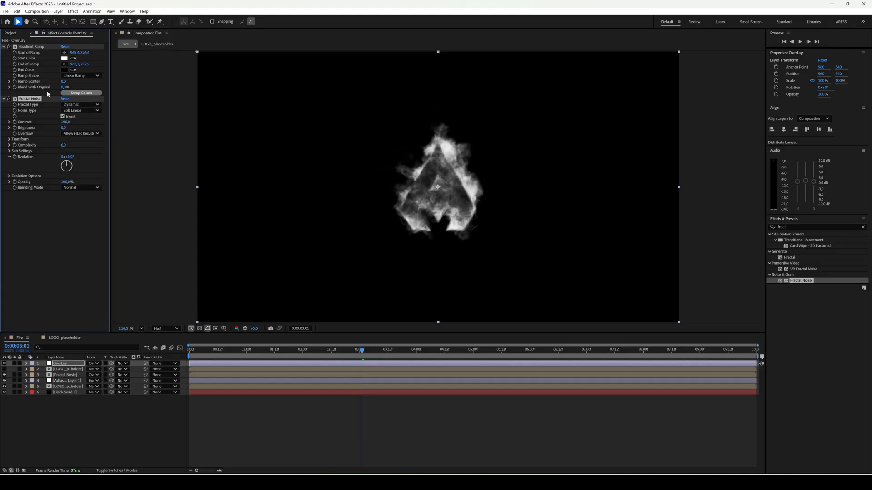
{"action": "left_click", "coordinate": [93, 364]}
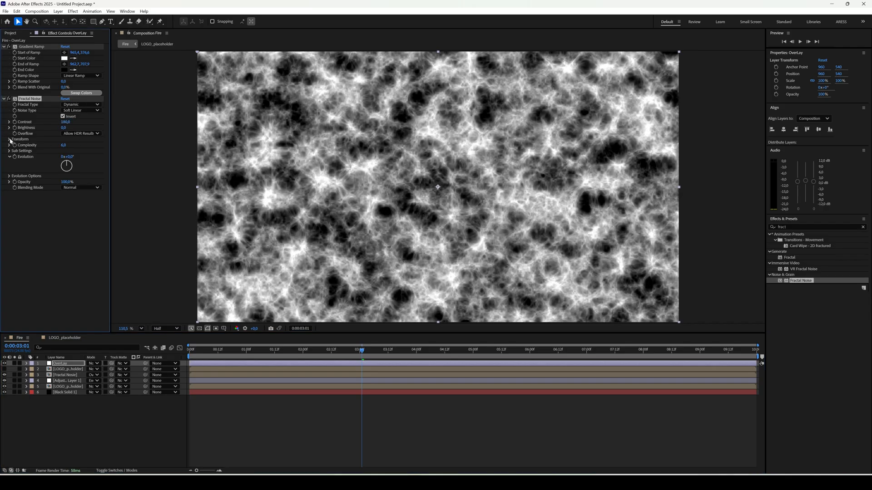
Step: Expand the noise Transform and raise its Scale and Offset Turbulence values
{"action": "left_click", "coordinate": [10, 139]}
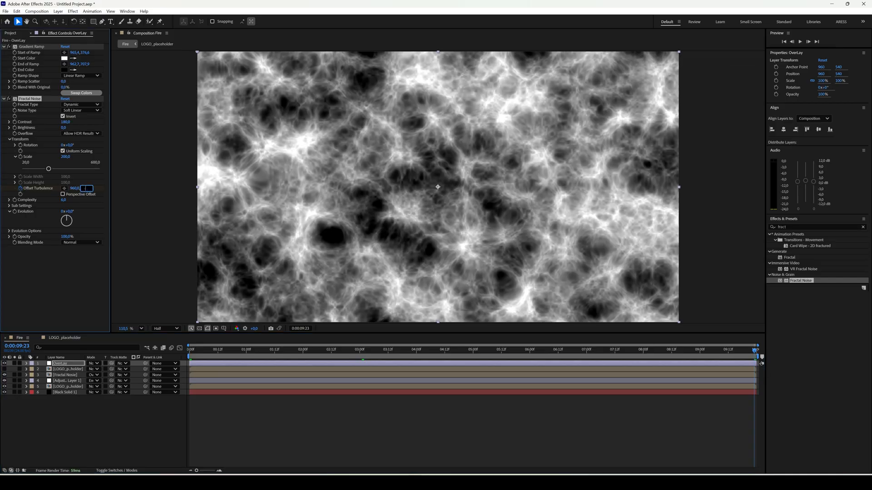
{"action": "type", "text": "800,0"}
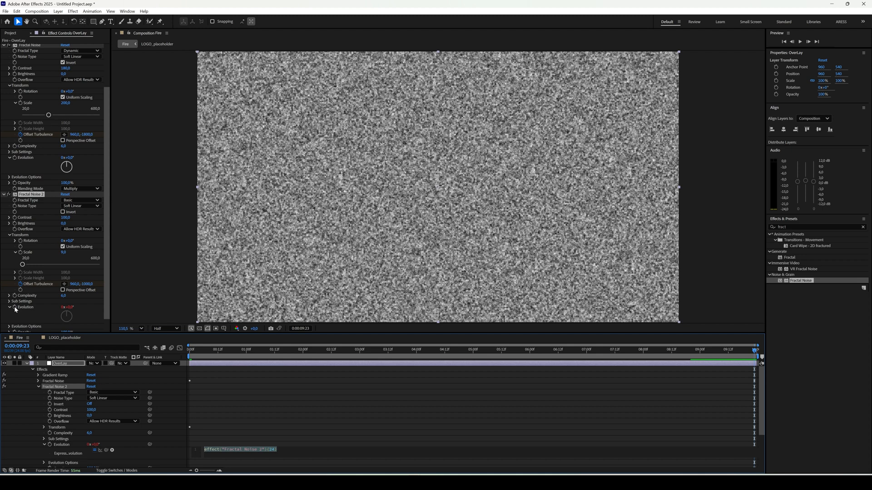
Step: Drive the second Fractal Noise's Evolution with a time*120 expression
{"action": "type", "text": "time*120;"}
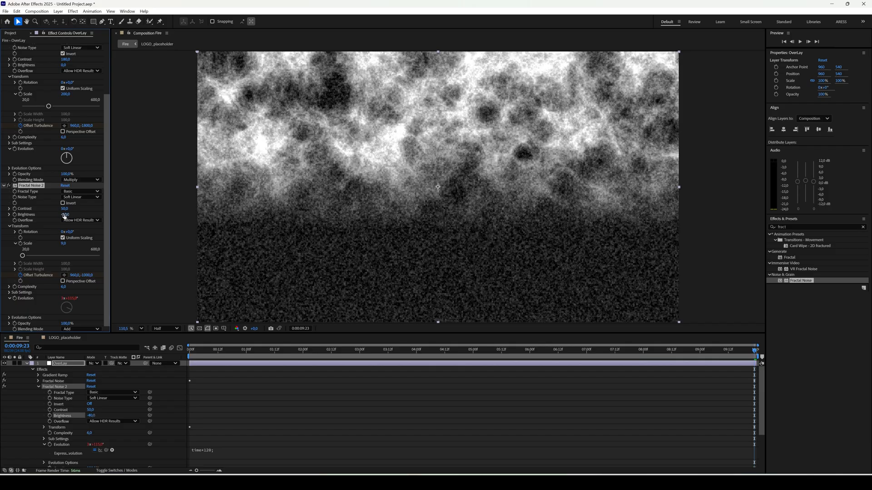
{"action": "left_click", "coordinate": [815, 227]}
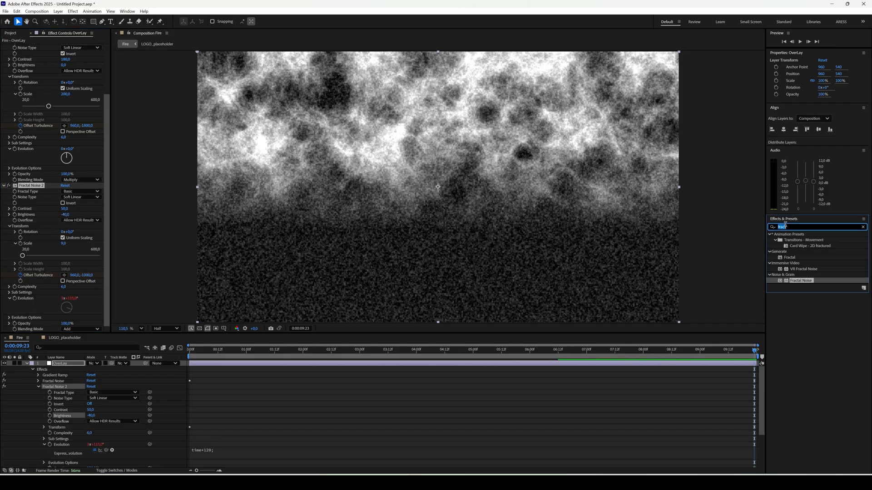
Step: Apply Turbulent Displace to OverLay and give its Evolution a time expression
{"action": "type", "text": "turb"}
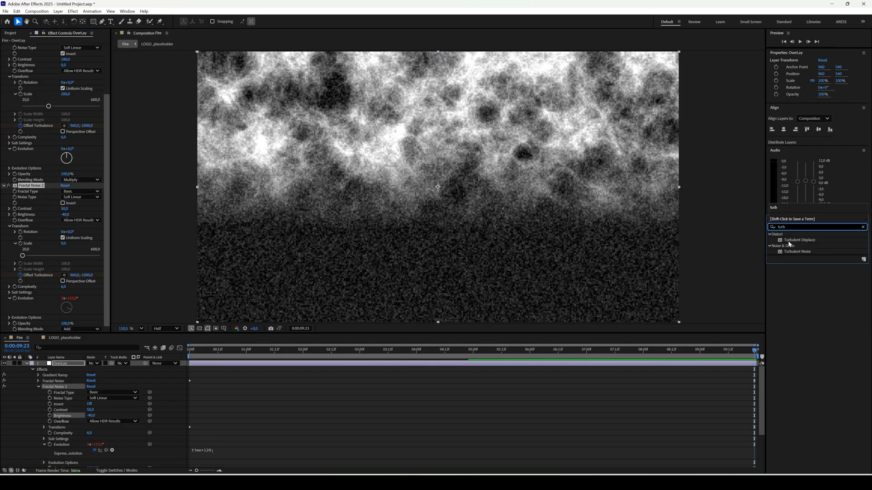
{"action": "double_click", "coordinate": [799, 240]}
{"action": "type", "text": "time*60;"}
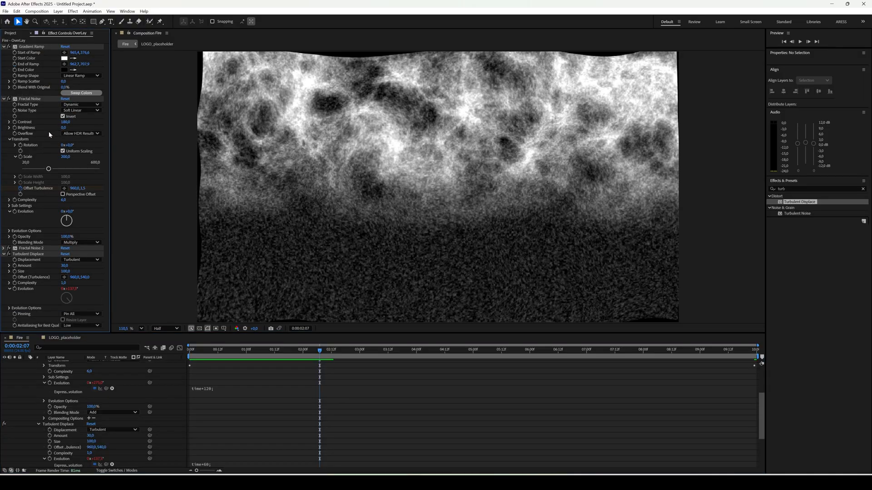
{"action": "left_click", "coordinate": [66, 156]}
{"action": "type", "text": "curv"}
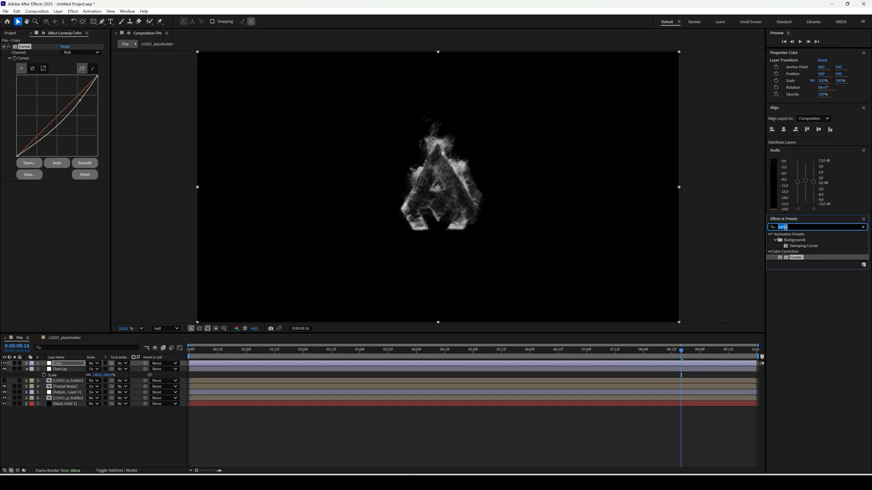
Step: Apply Colorama to the Color layer and set its Output Cycle to the Fire preset palette
{"action": "type", "text": "colora"}
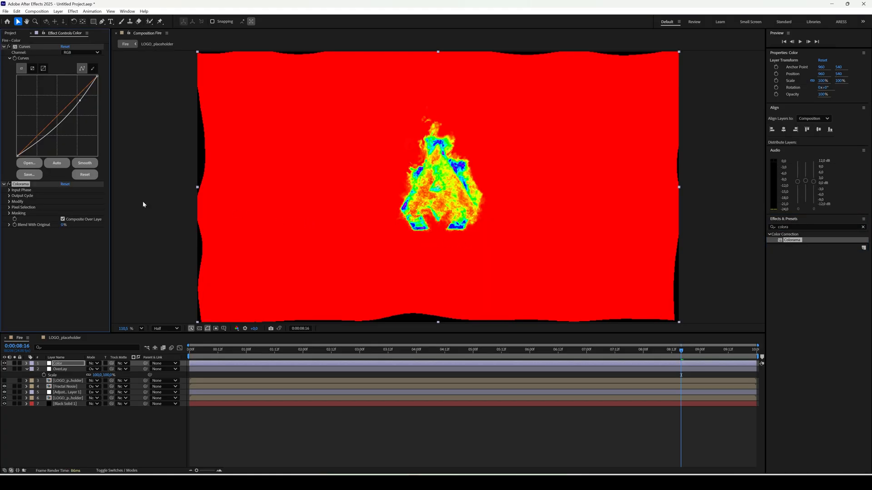
{"action": "left_click", "coordinate": [71, 202]}
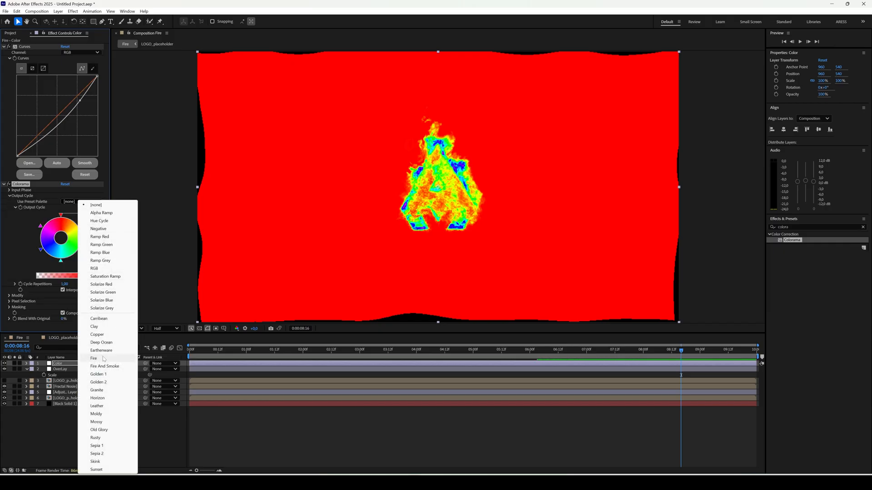
{"action": "left_click", "coordinate": [94, 358]}
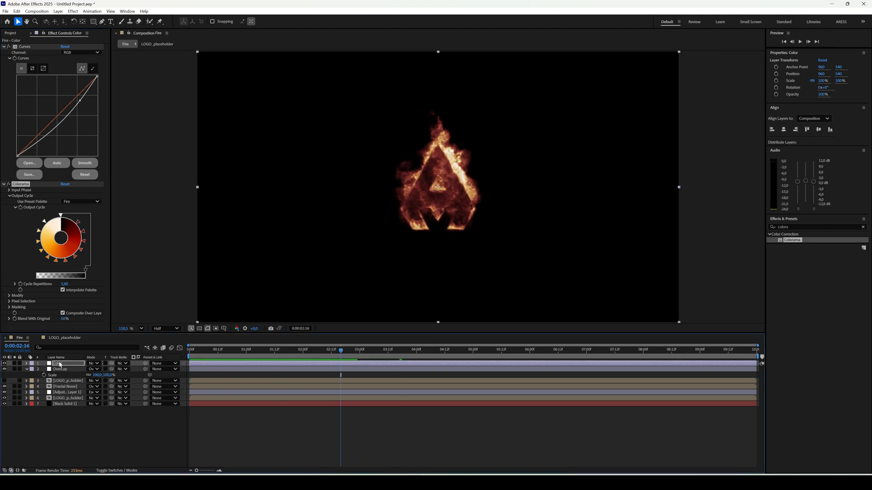
{"action": "left_click", "coordinate": [814, 227]}
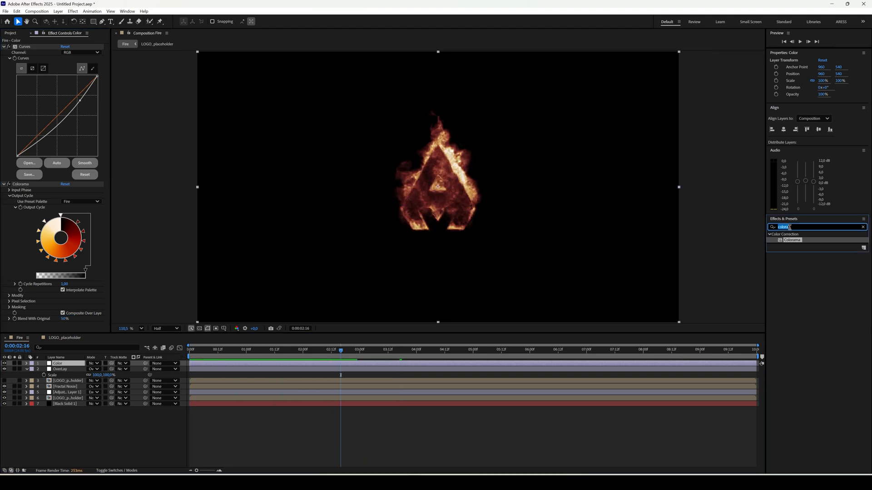
Step: Apply Glow with Radius 300 and Glow Colors set to A & B Colors
{"action": "type", "text": "glow"}
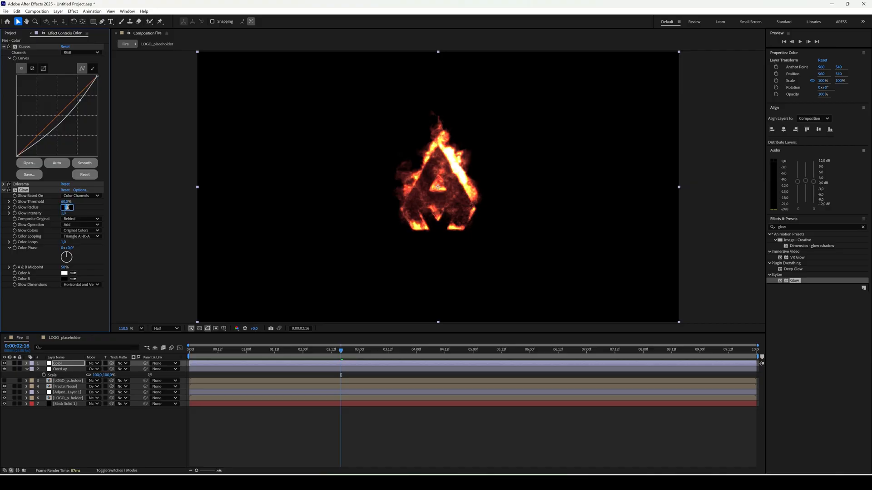
{"action": "type", "text": "300,0"}
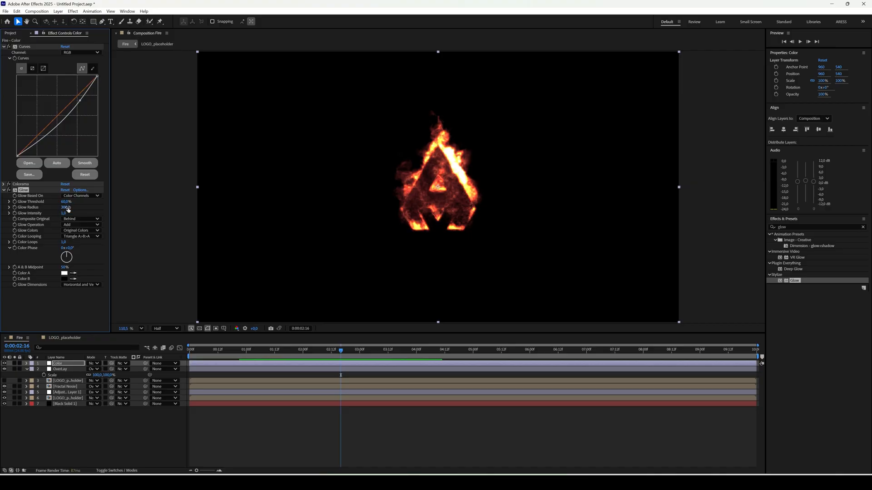
{"action": "left_click", "coordinate": [66, 212]}
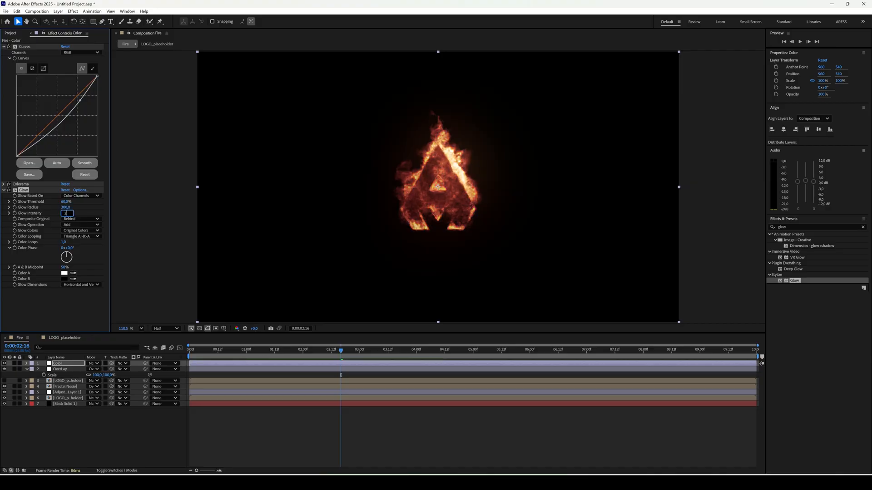
{"action": "left_click", "coordinate": [80, 230]}
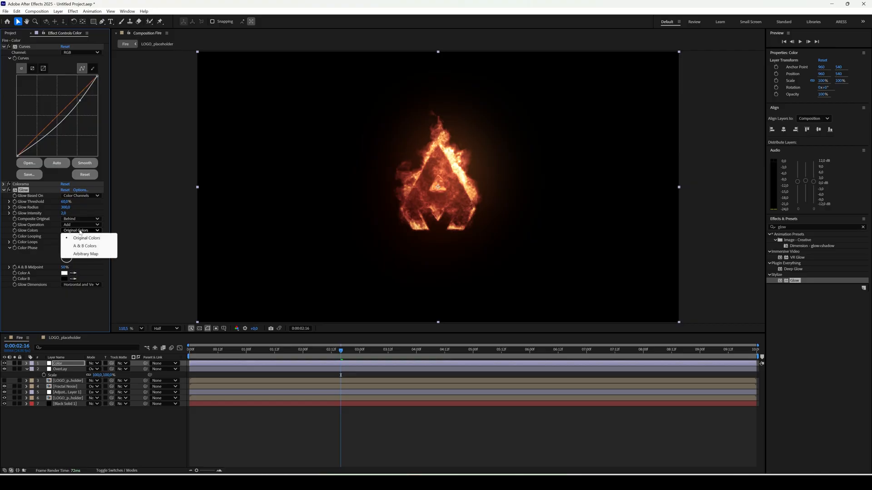
{"action": "left_click", "coordinate": [83, 246]}
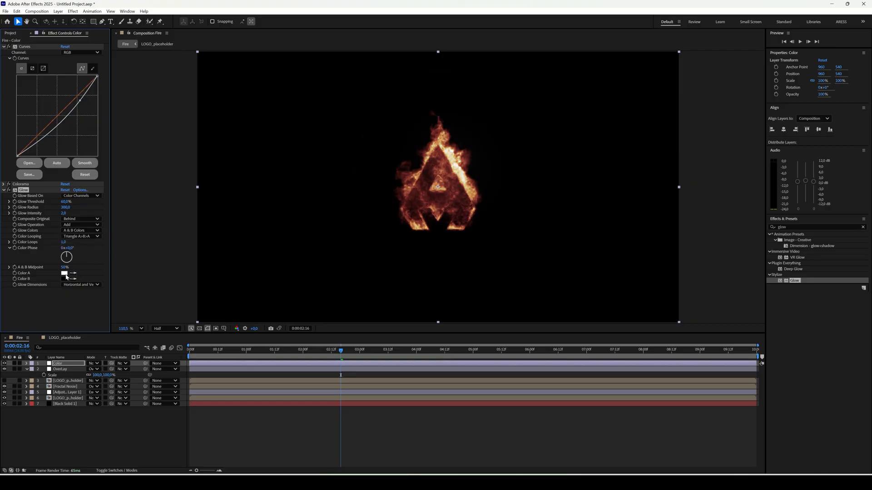
Step: Set Glow Color A to orange and Color B to dark red
{"action": "left_click", "coordinate": [64, 273]}
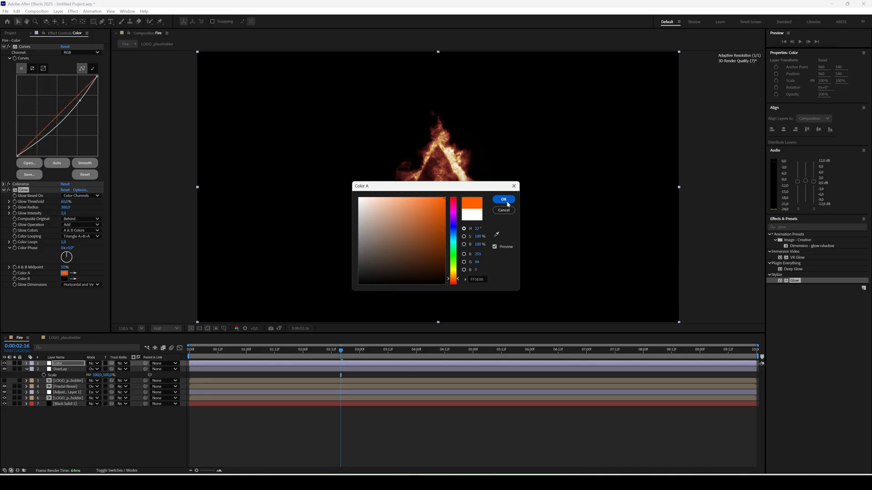
{"action": "left_click", "coordinate": [502, 199]}
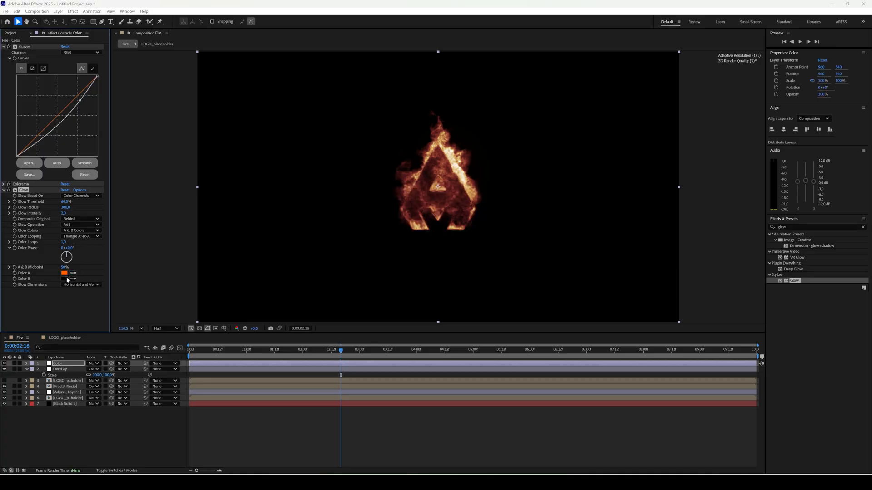
{"action": "left_click", "coordinate": [63, 279]}
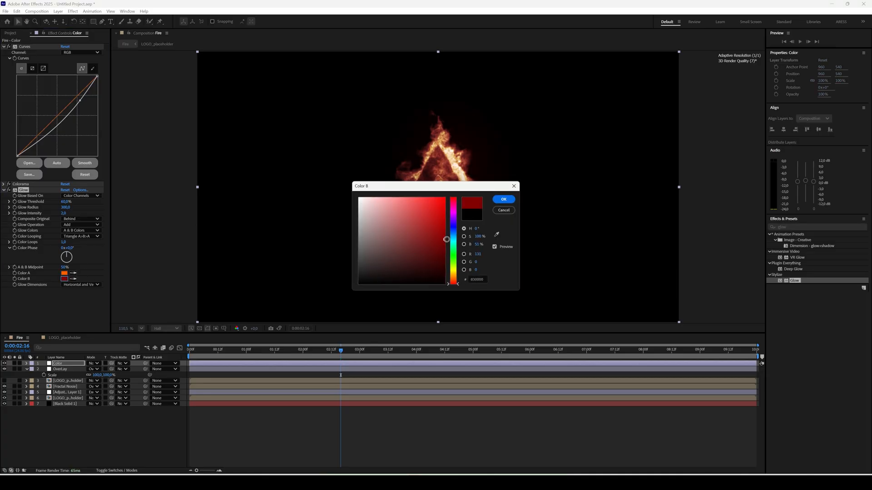
{"action": "left_click", "coordinate": [502, 199]}
{"action": "type", "text": "uns"}
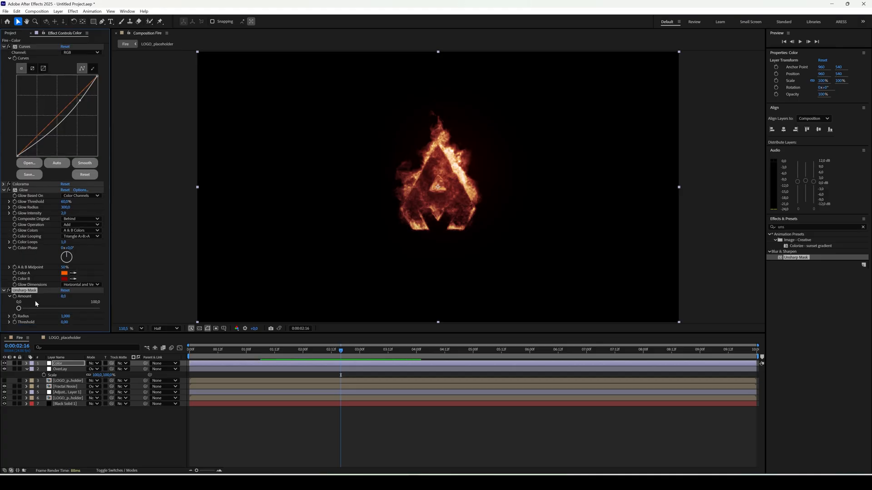
Step: Set the Unsharp Mask Amount to 100 on the Color layer
{"action": "left_click", "coordinate": [63, 296]}
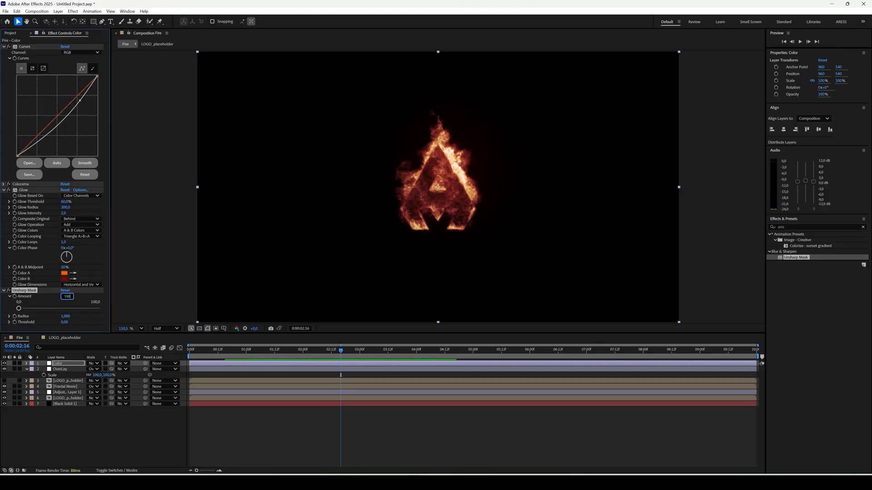